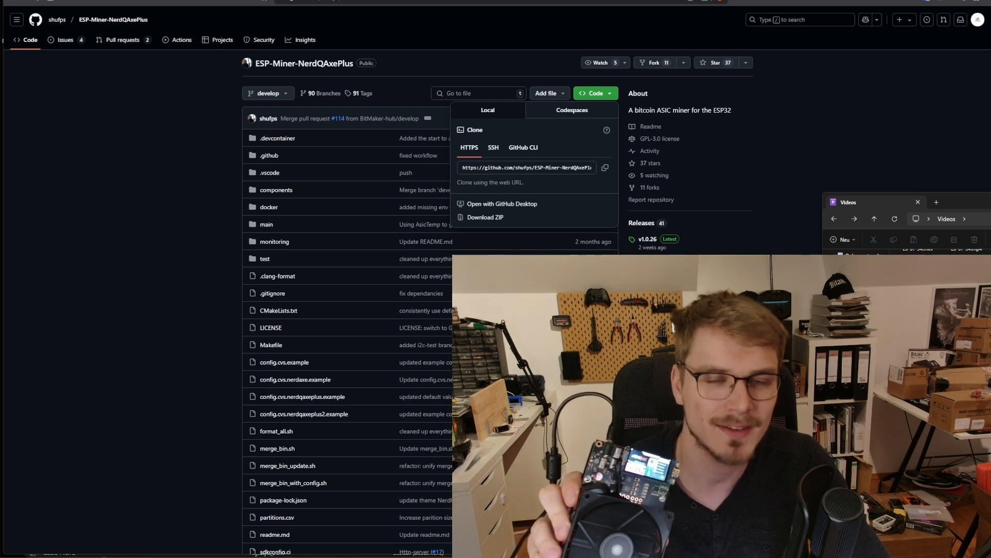
Go to the ESP-Miner-NerdQAxePlus v1.0.26 release page with its notes and firmware assets
click(648, 239)
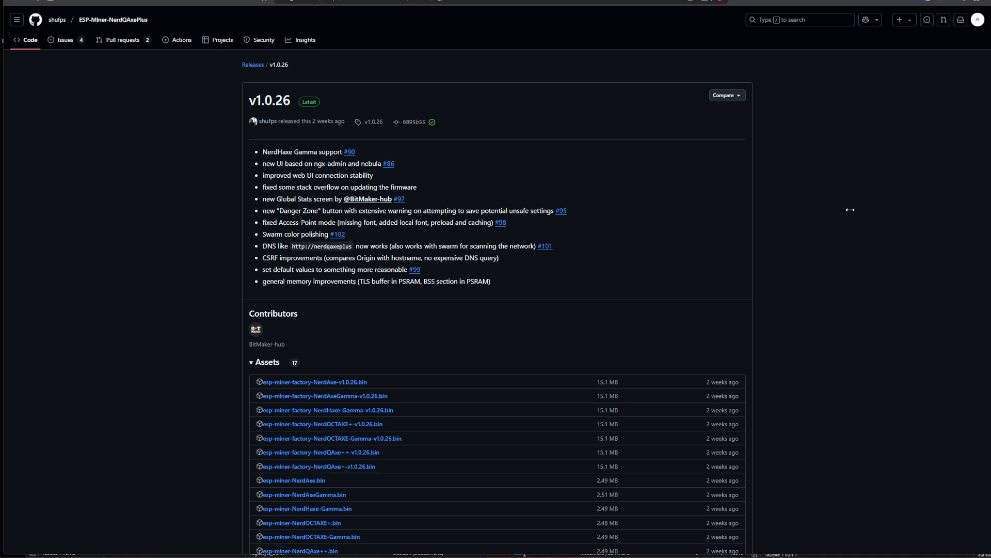
mouse_move(831, 178)
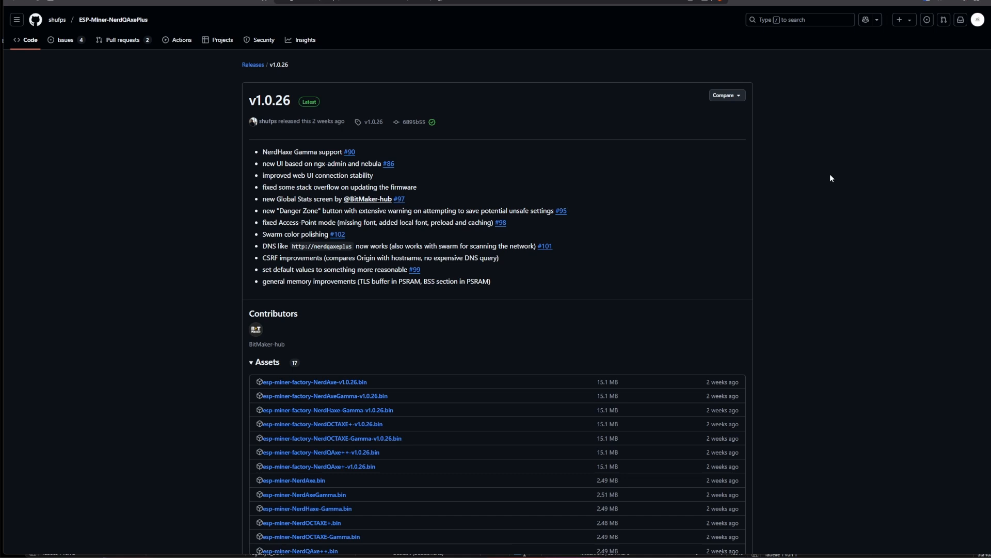
mouse_move(641, 182)
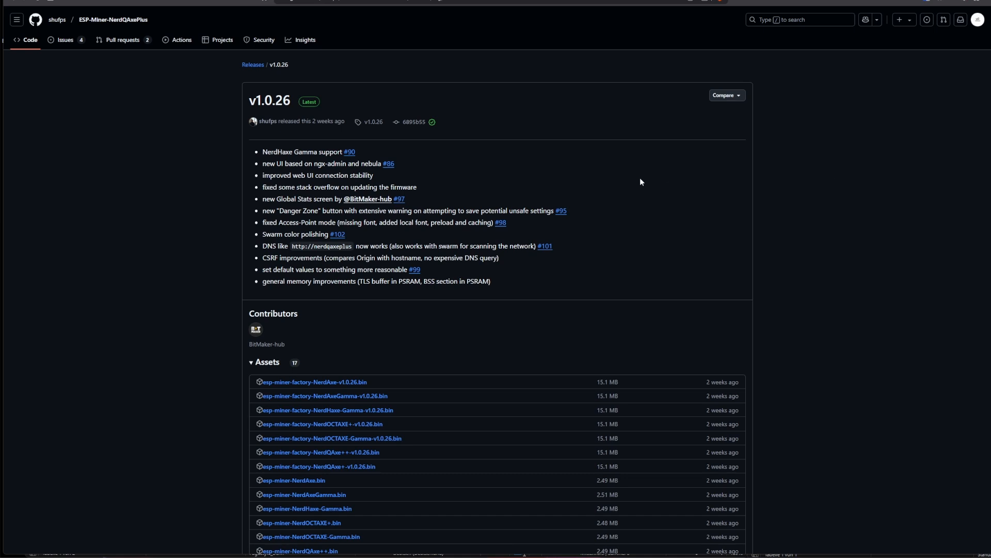
mouse_move(771, 184)
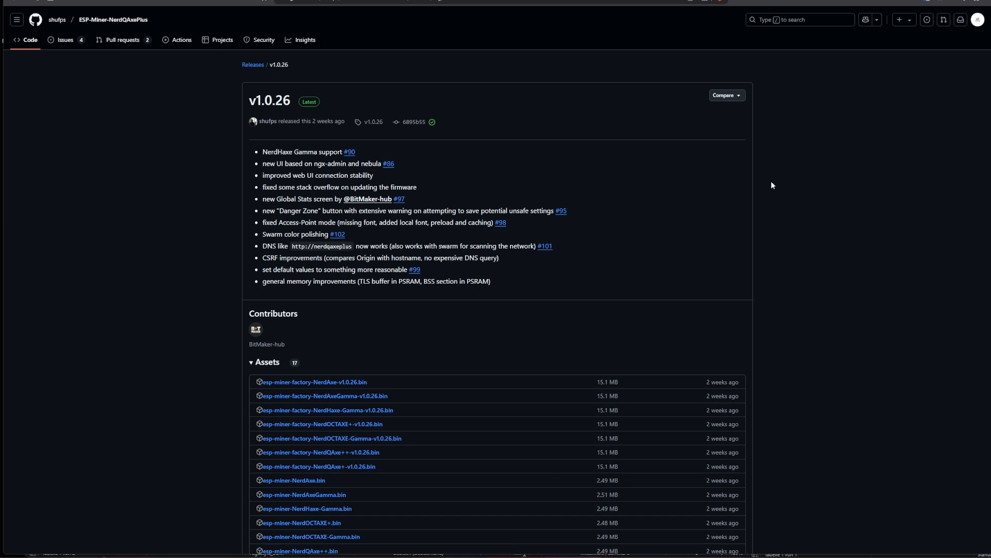
mouse_move(566, 180)
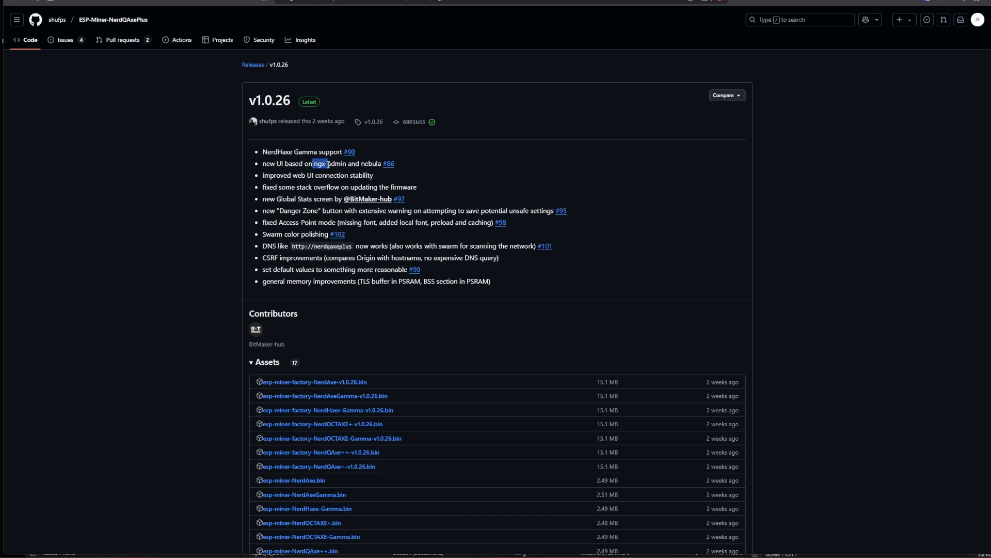
double_click(369, 163)
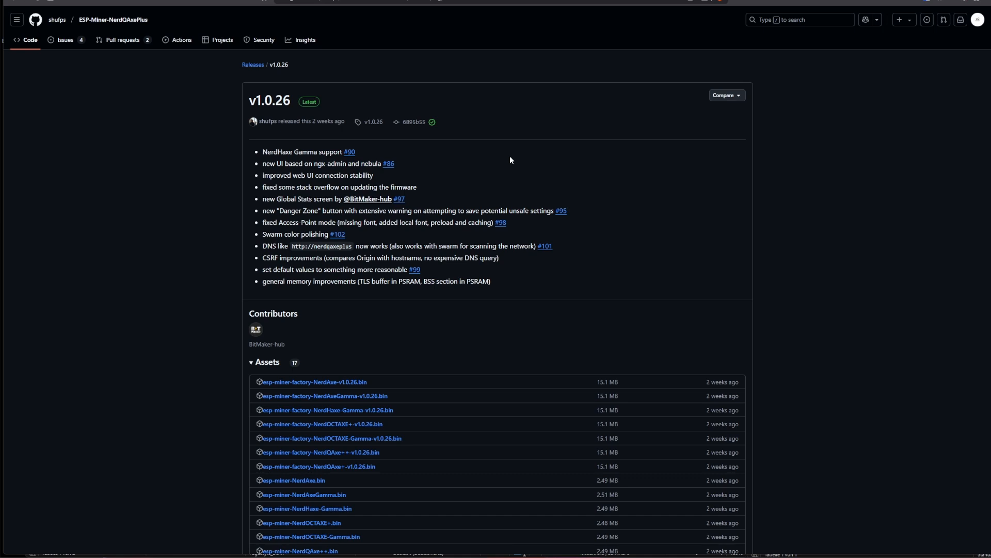
mouse_move(499, 162)
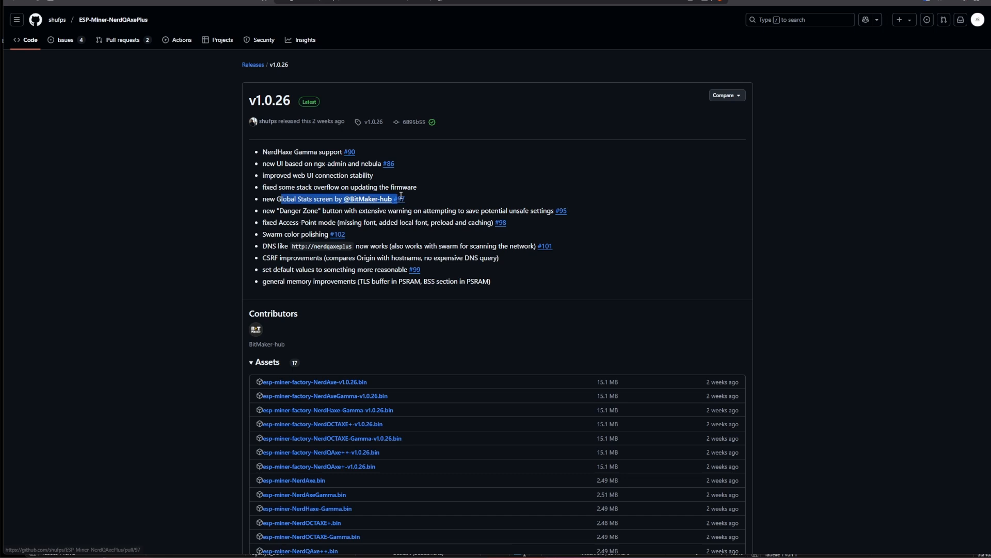
mouse_move(293, 232)
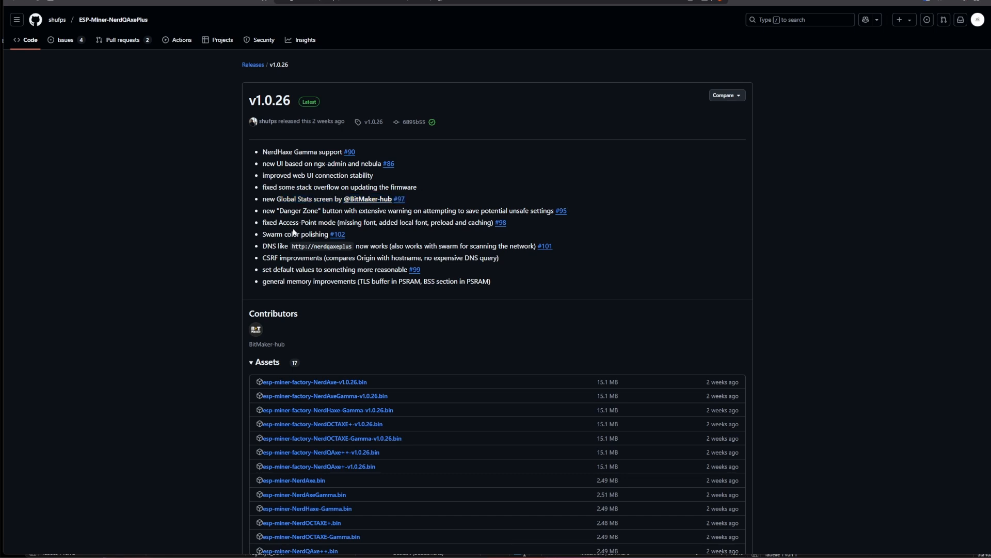
double_click(297, 211)
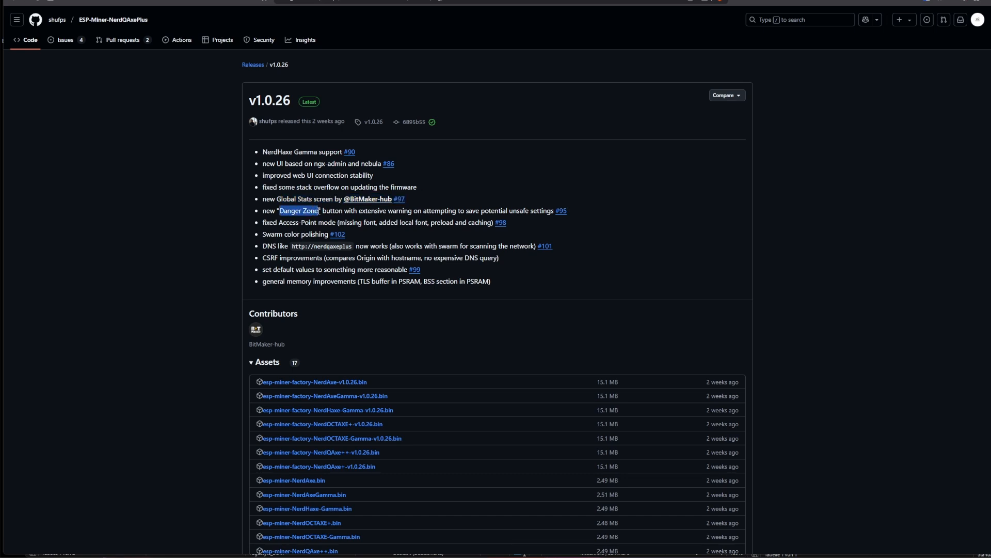
mouse_move(431, 213)
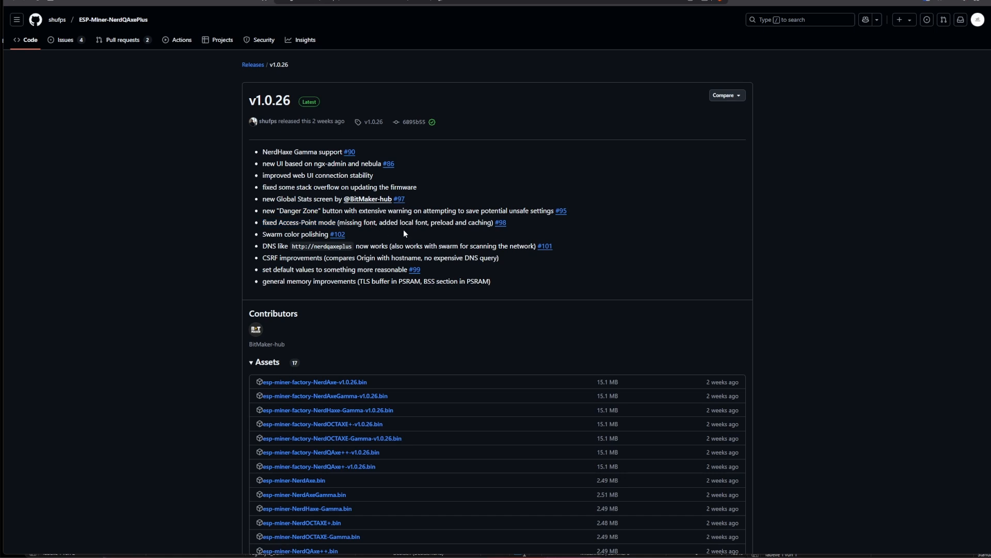
mouse_move(436, 231)
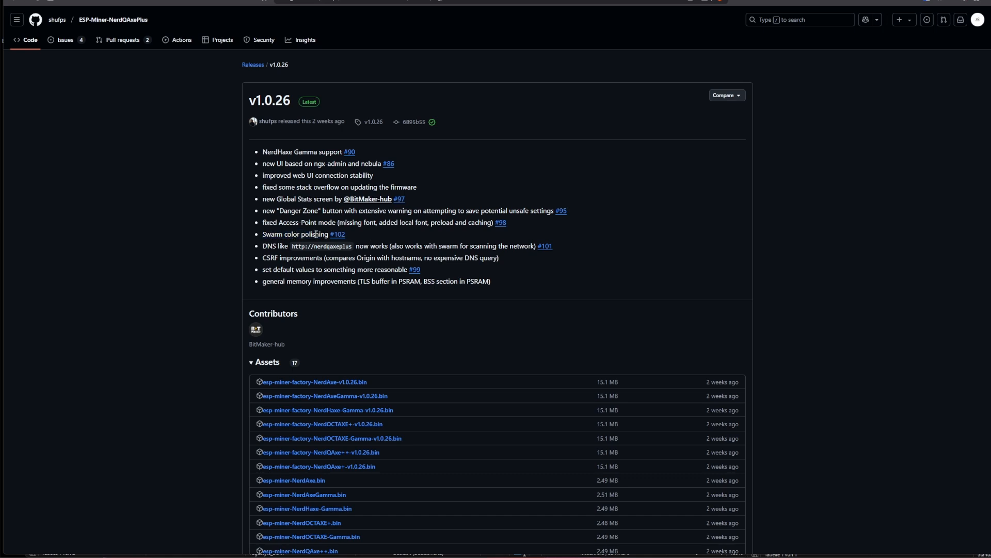
mouse_move(329, 255)
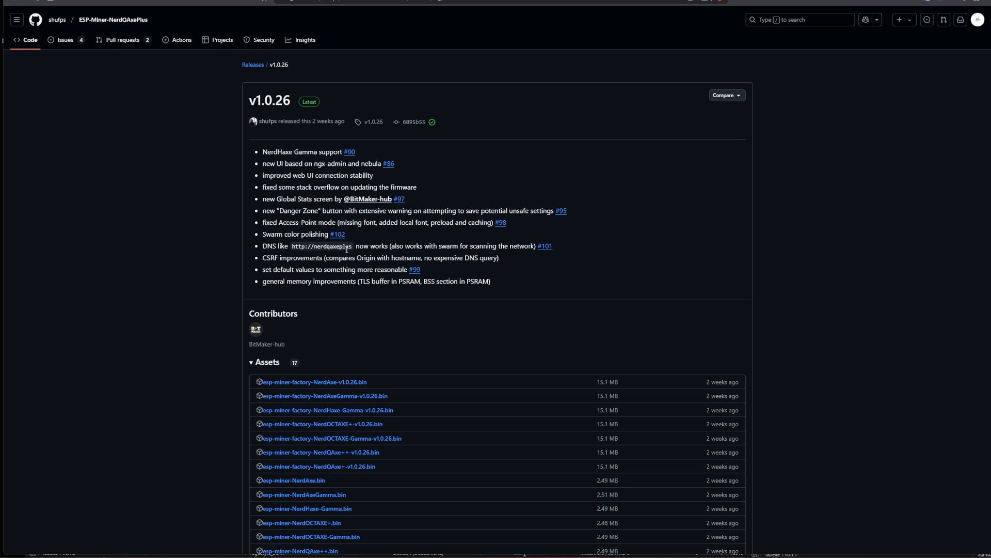
mouse_move(388, 242)
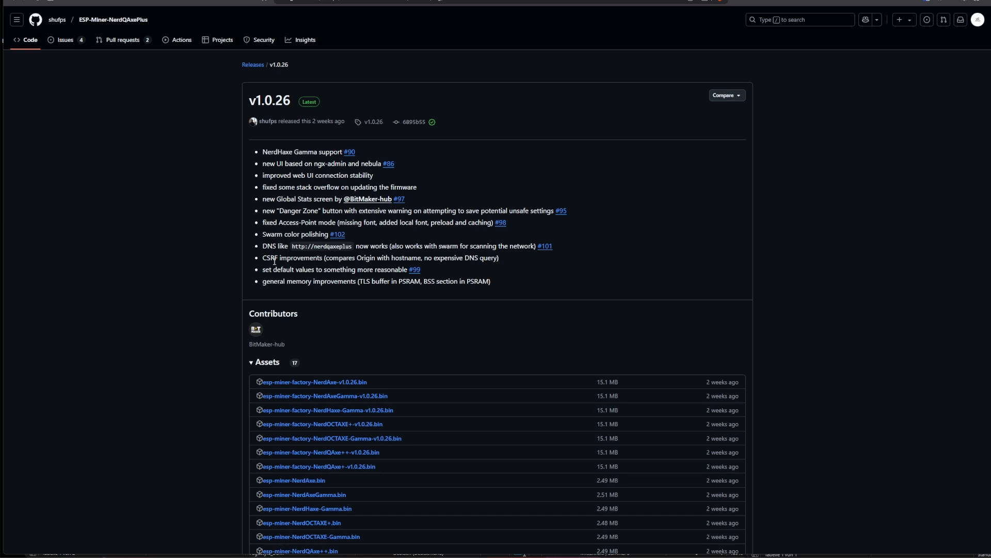
double_click(294, 257)
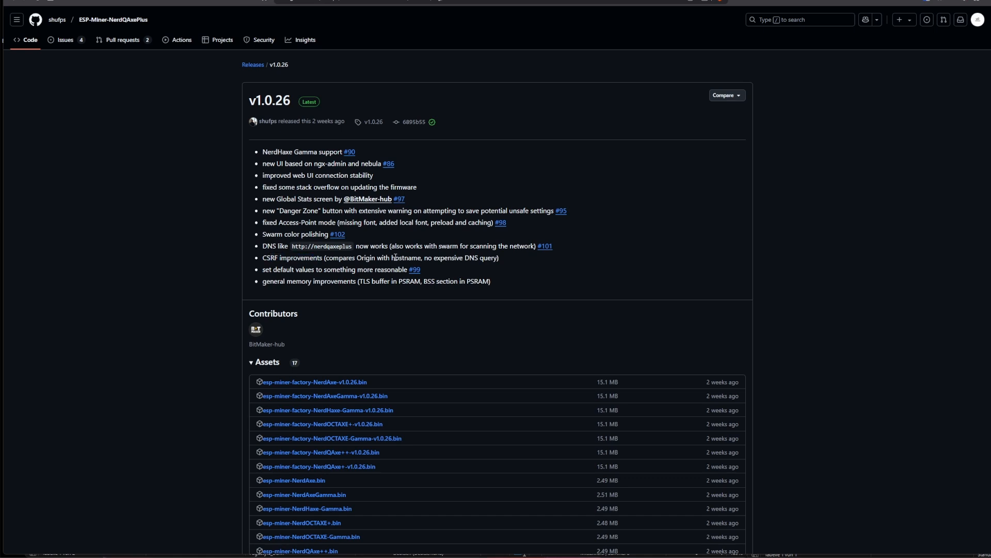
mouse_move(354, 256)
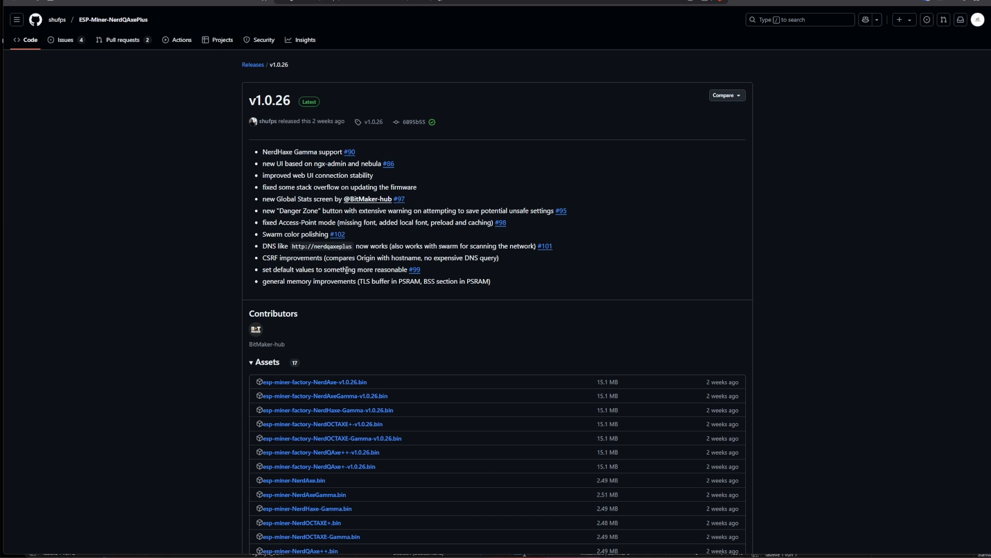
double_click(320, 281)
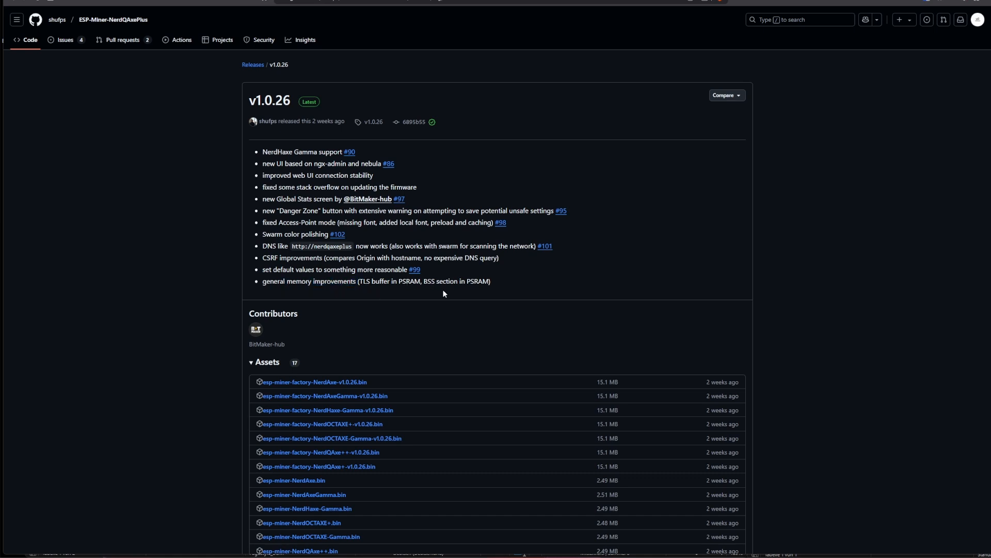
mouse_move(601, 289)
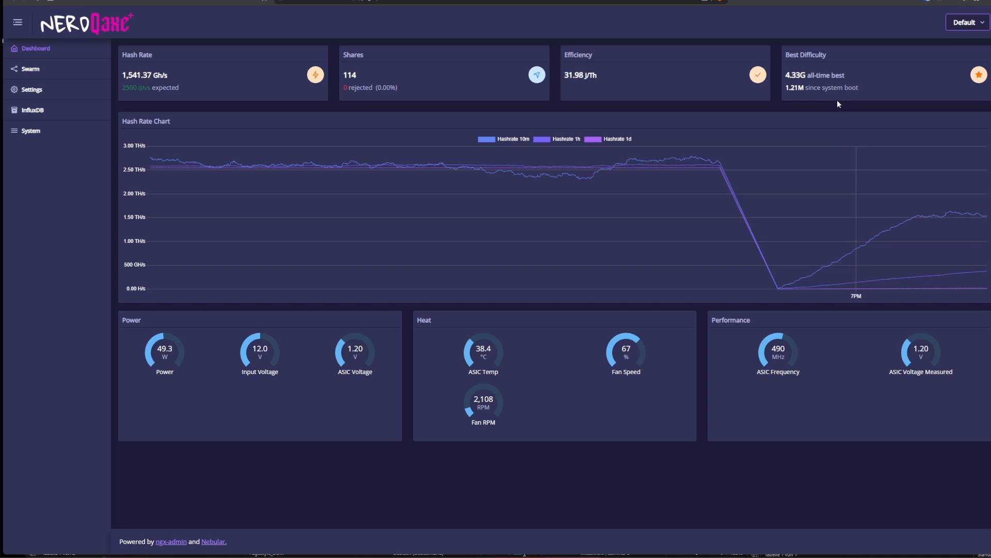
mouse_move(424, 542)
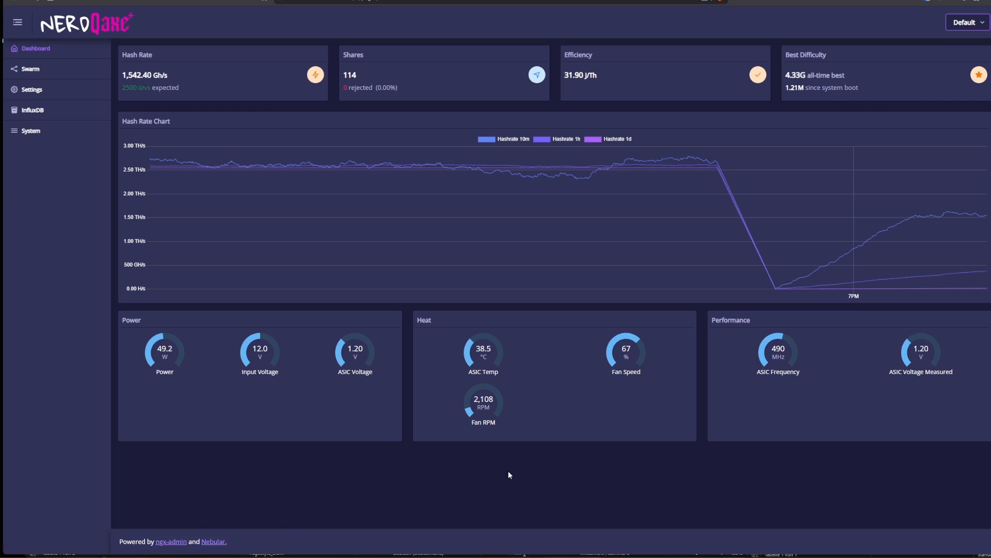
mouse_move(393, 490)
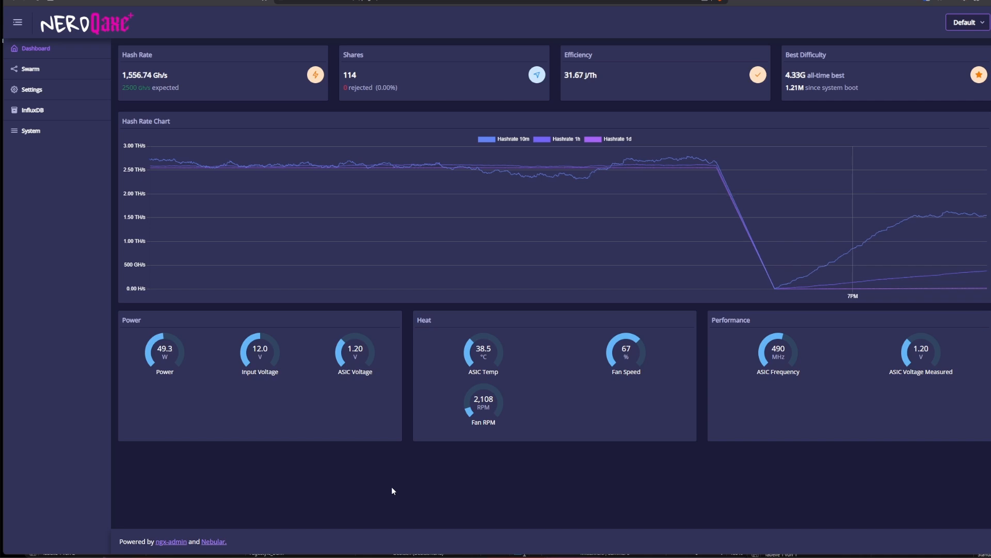
mouse_move(381, 474)
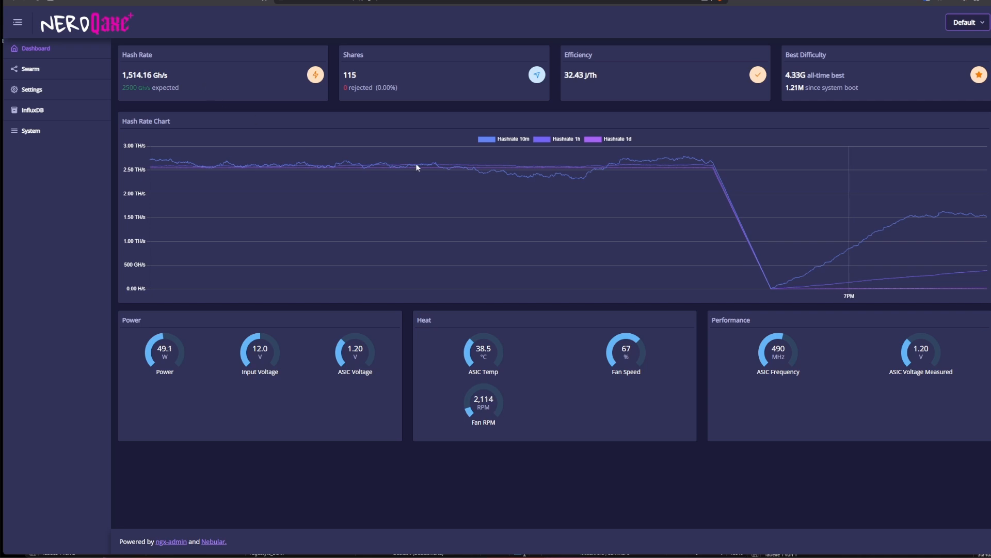
mouse_move(462, 229)
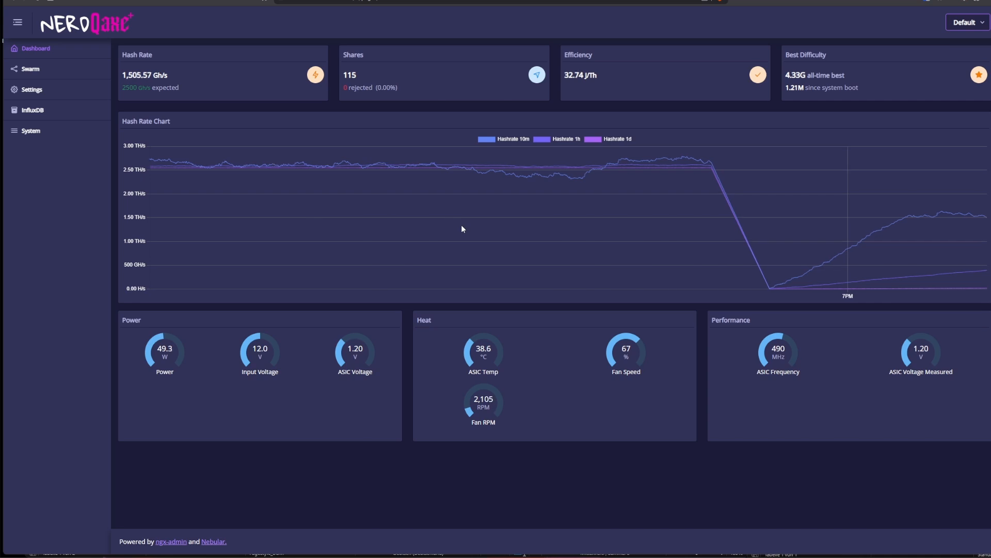
mouse_move(768, 156)
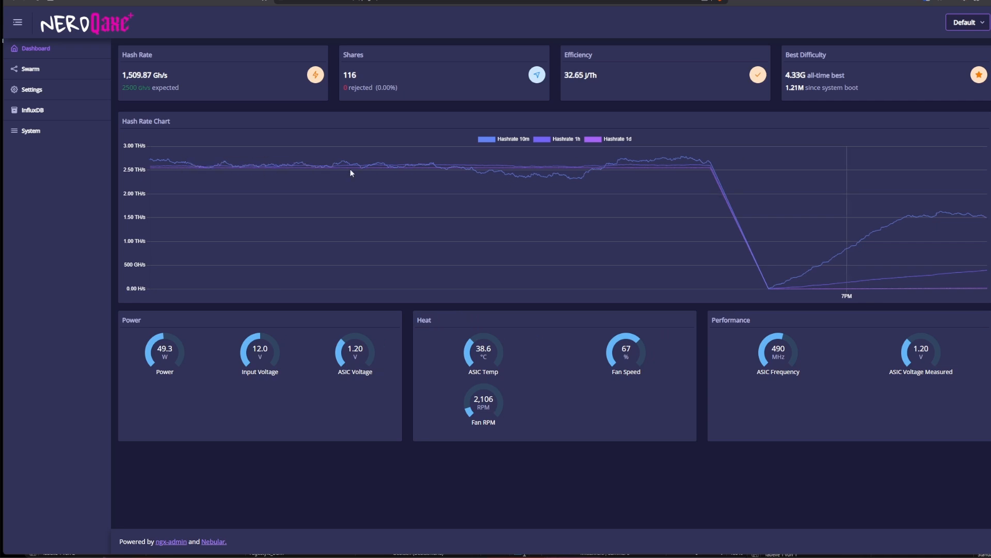
mouse_move(593, 219)
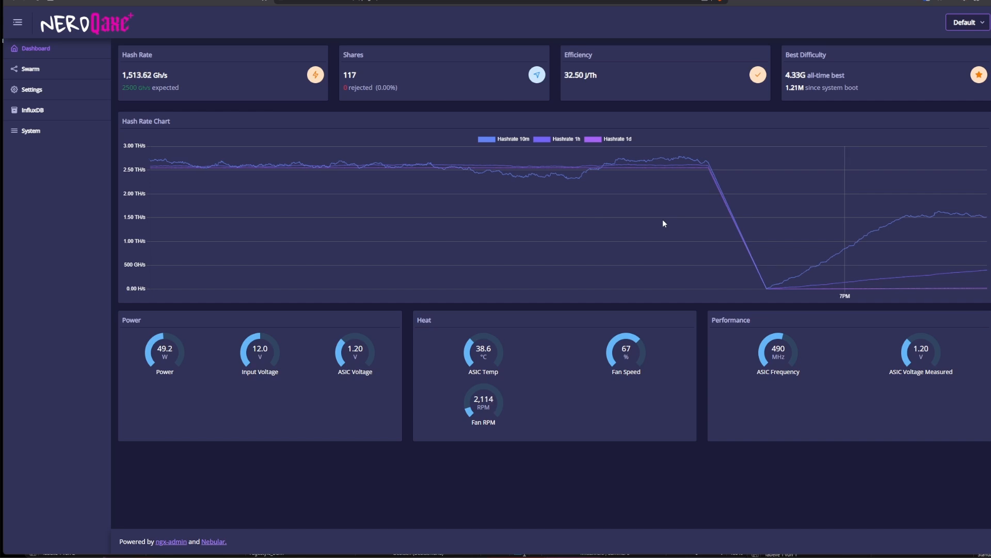
mouse_move(669, 253)
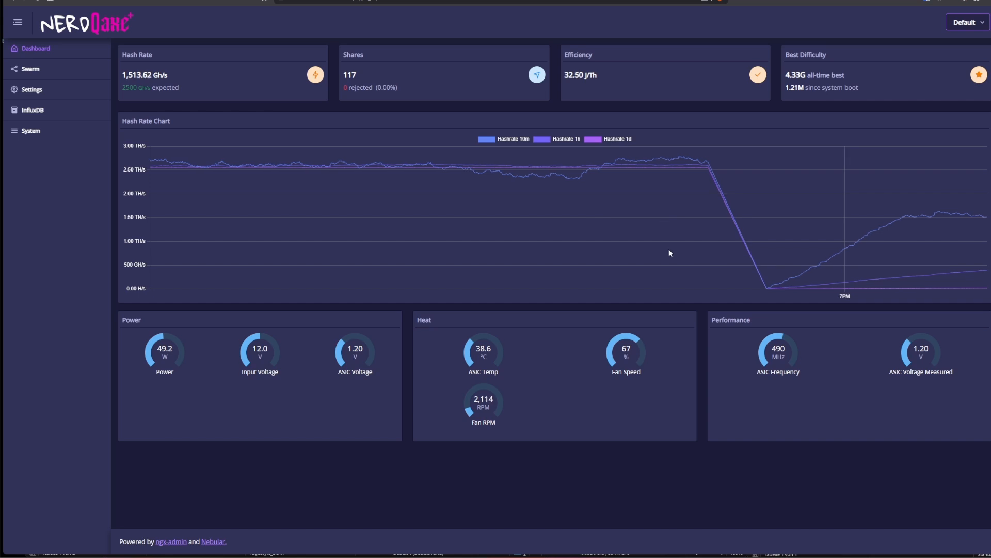
mouse_move(642, 166)
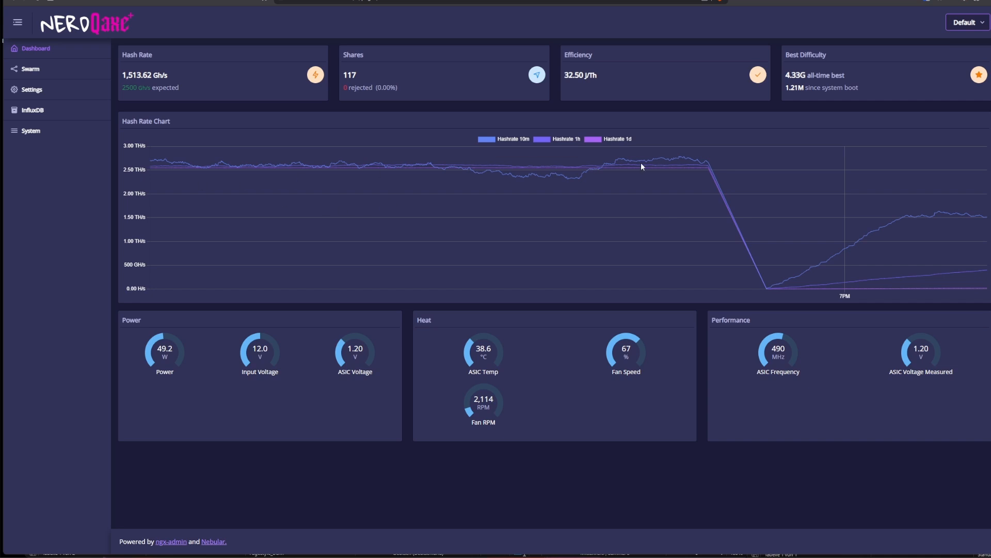
mouse_move(709, 164)
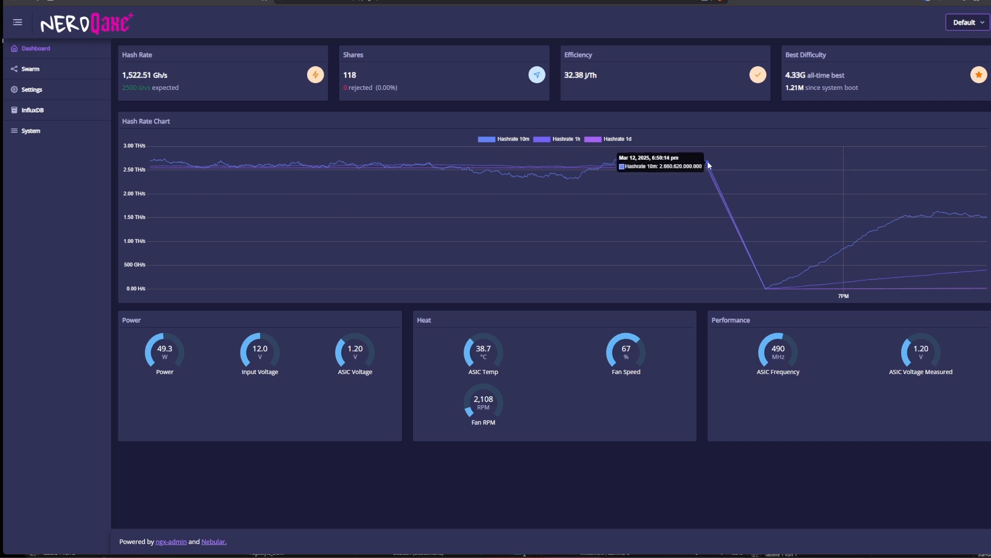
mouse_move(762, 290)
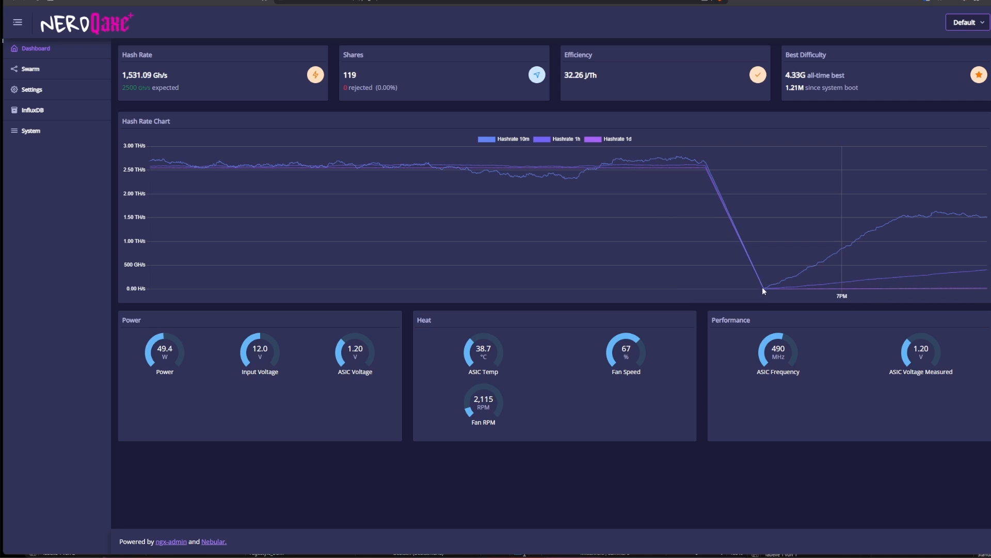
mouse_move(765, 291)
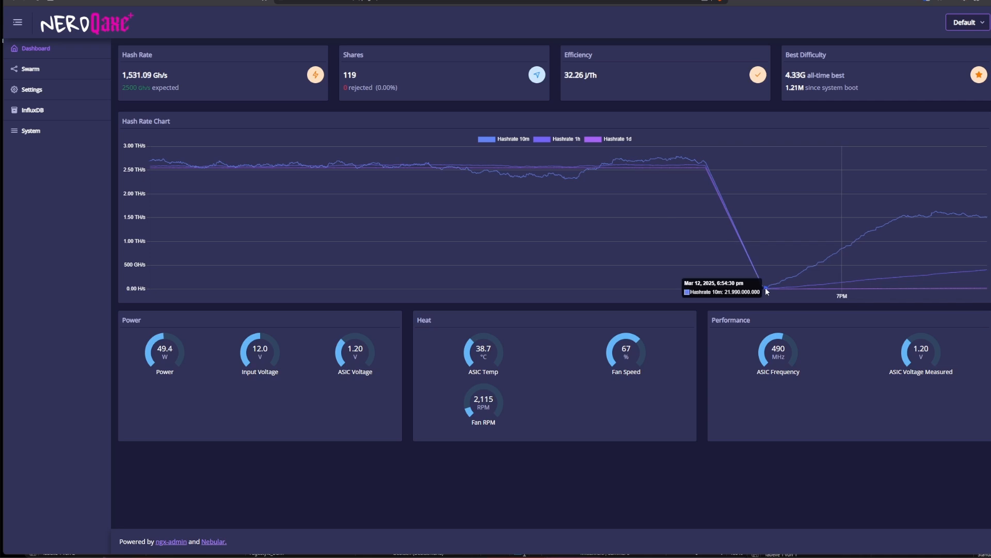
mouse_move(759, 254)
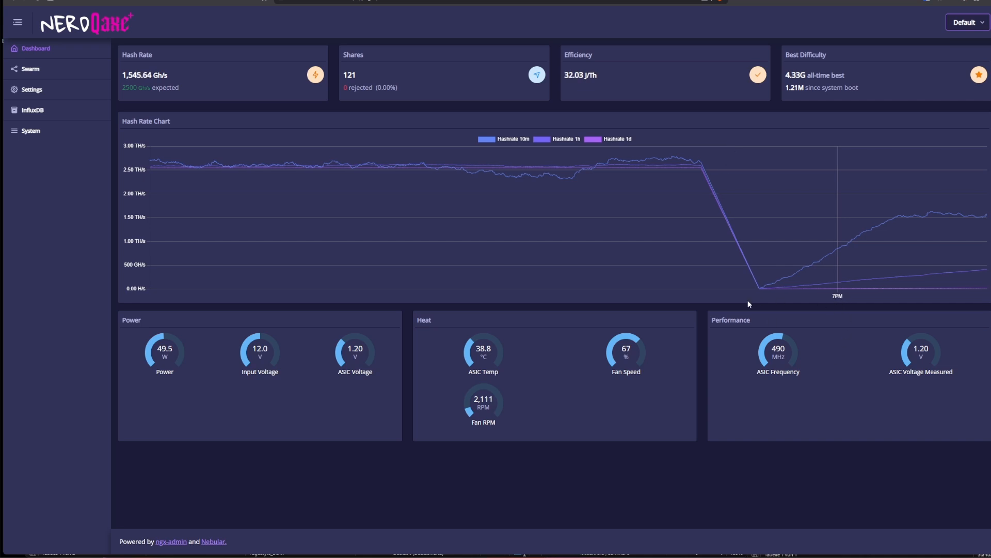
mouse_move(252, 322)
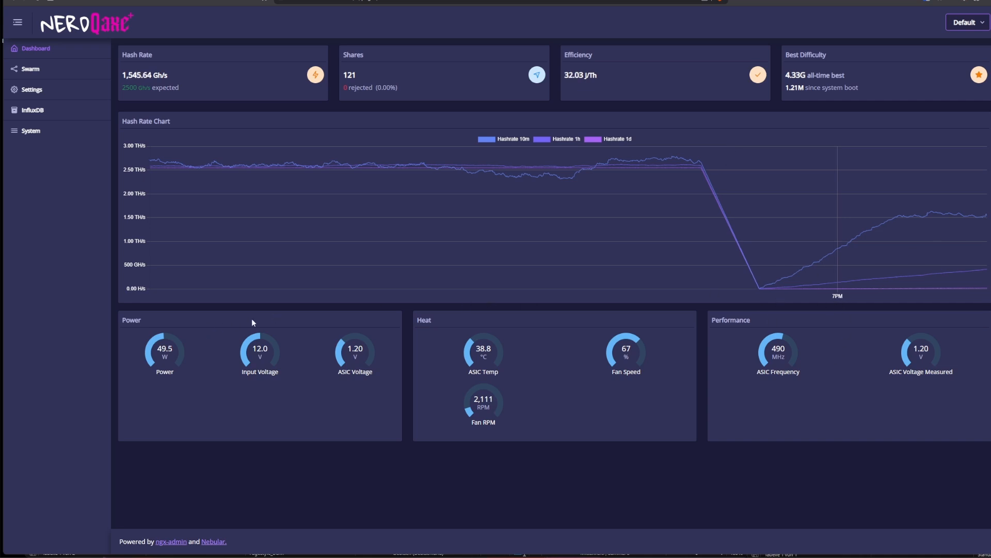
mouse_move(169, 342)
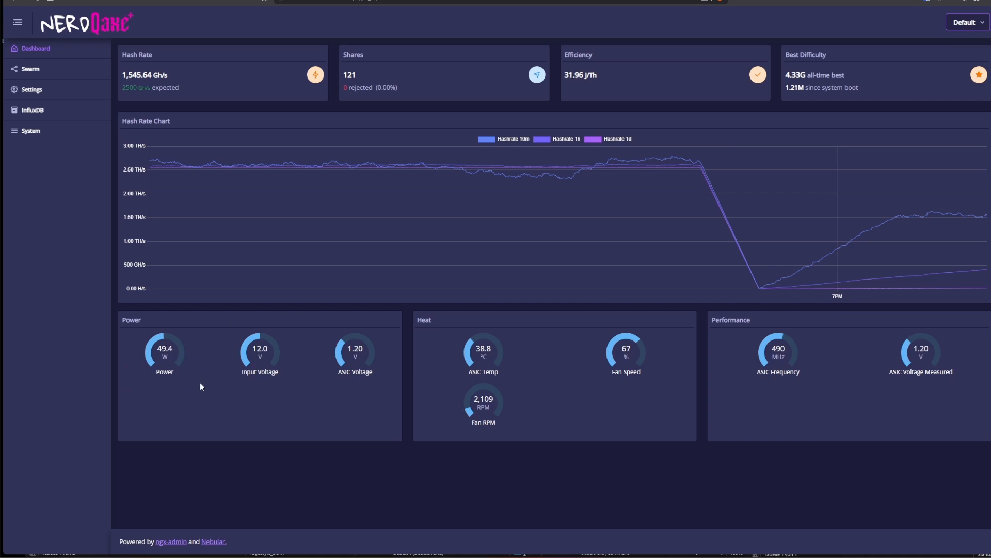
mouse_move(269, 411)
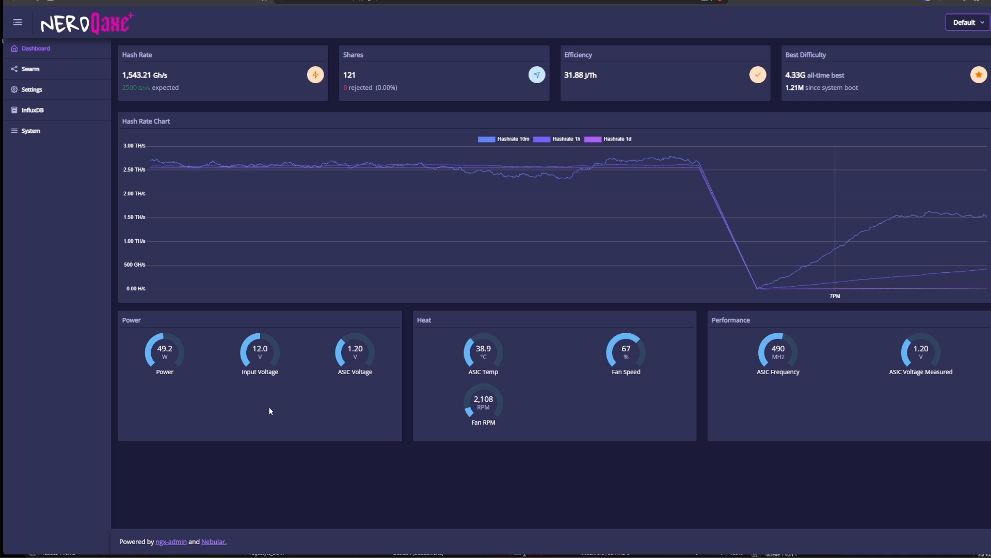
mouse_move(378, 399)
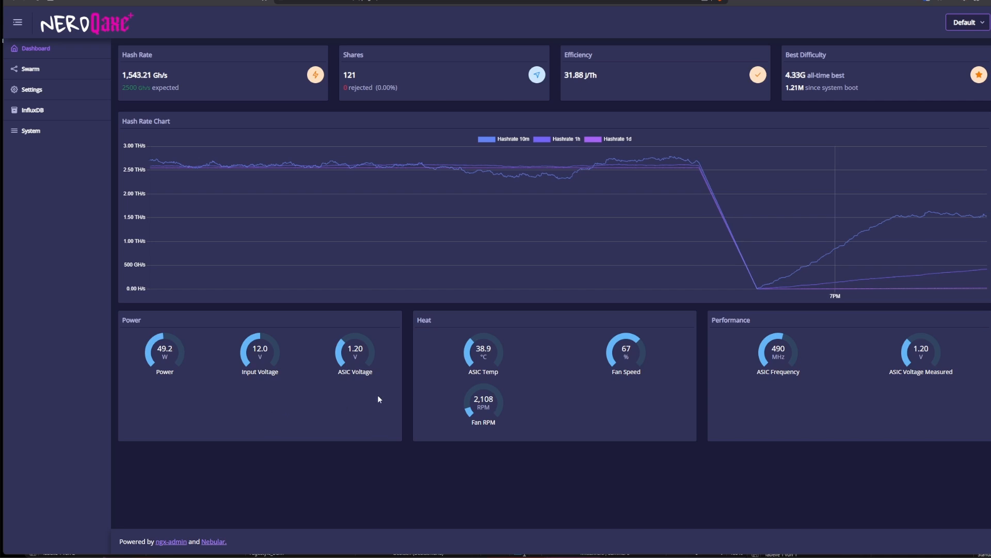
mouse_move(390, 393)
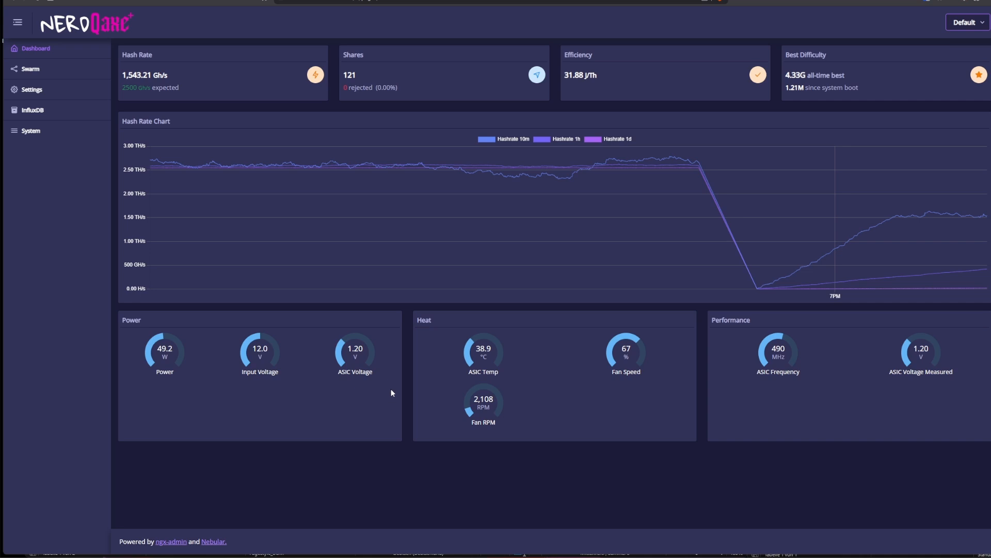
mouse_move(963, 41)
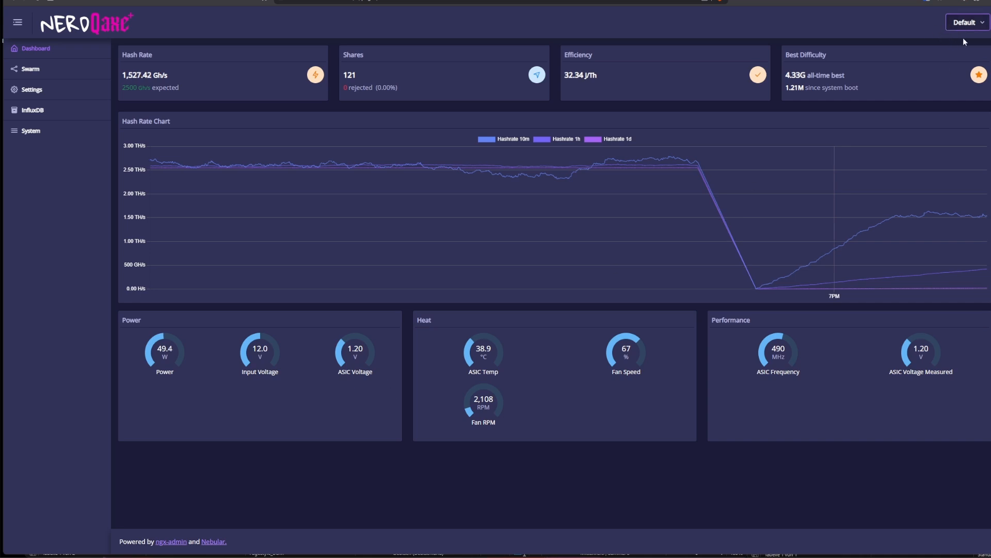
Try the Light theme, switch back to Dark, then go to the Swarm overview
click(966, 21)
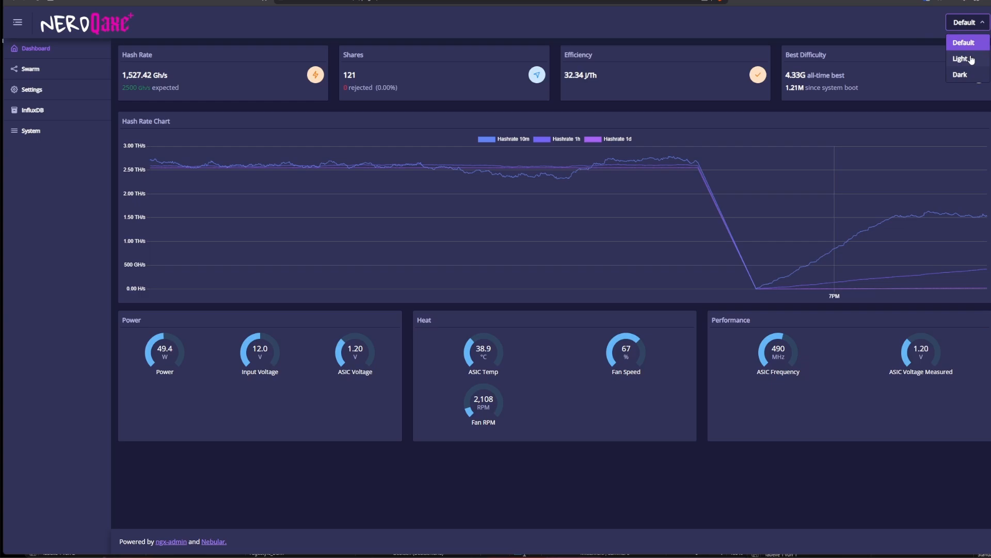
click(961, 58)
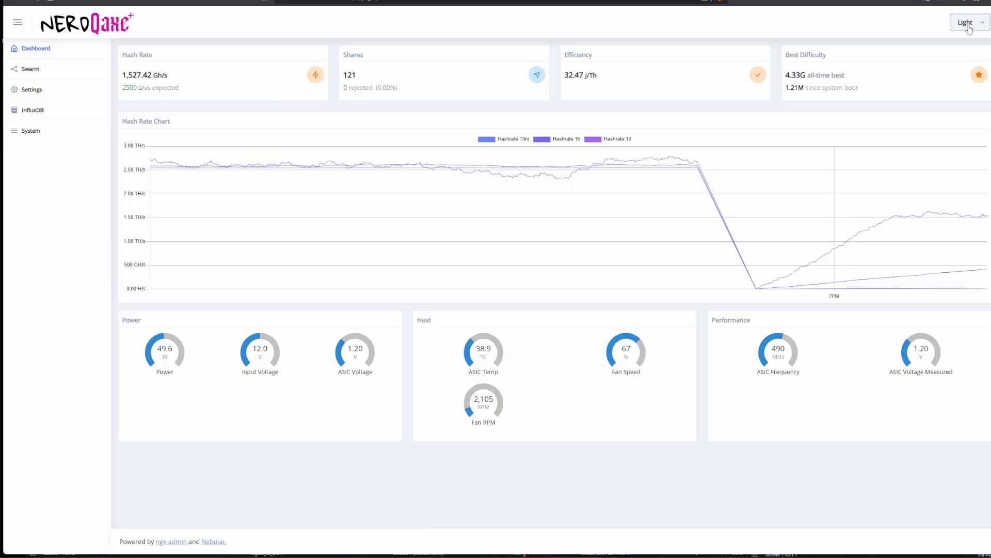
click(964, 21)
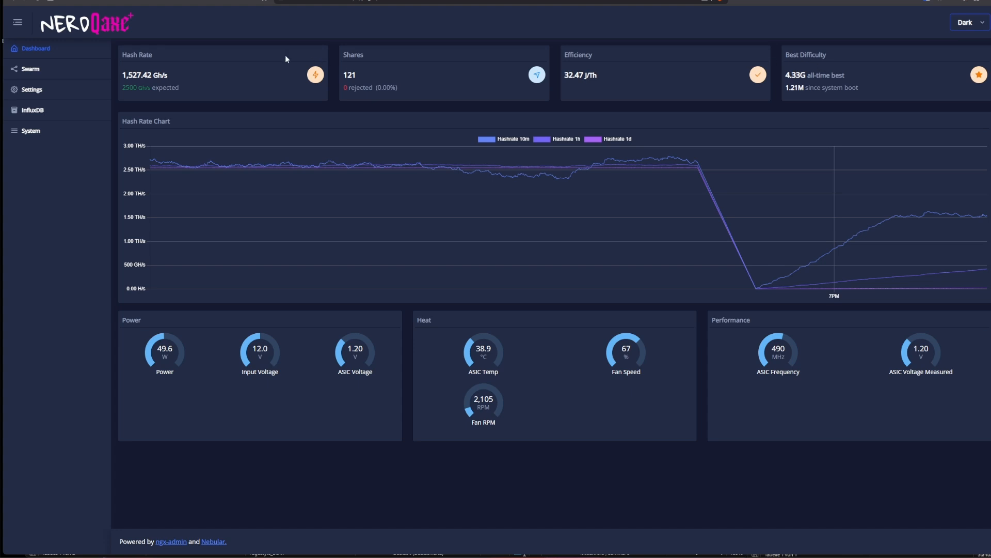
click(30, 68)
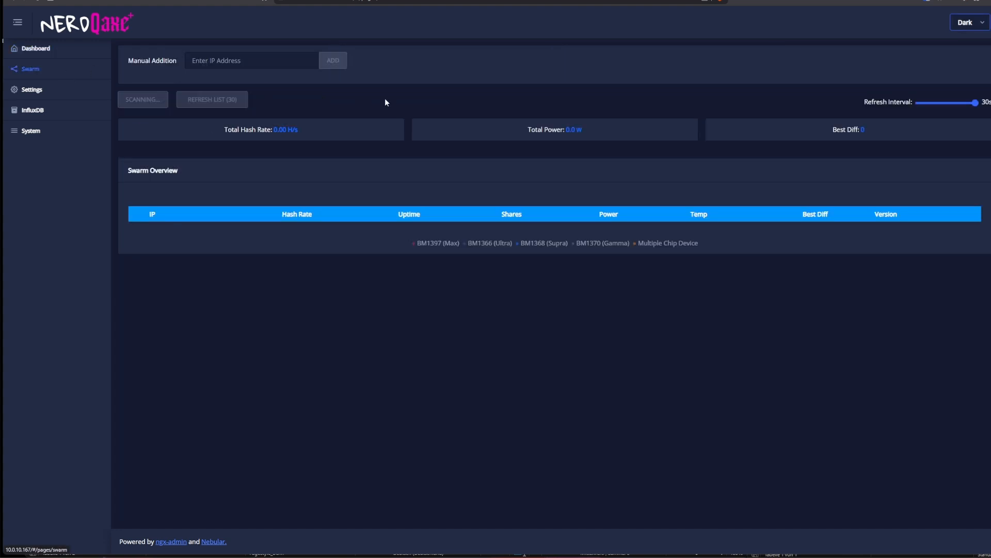
mouse_move(574, 94)
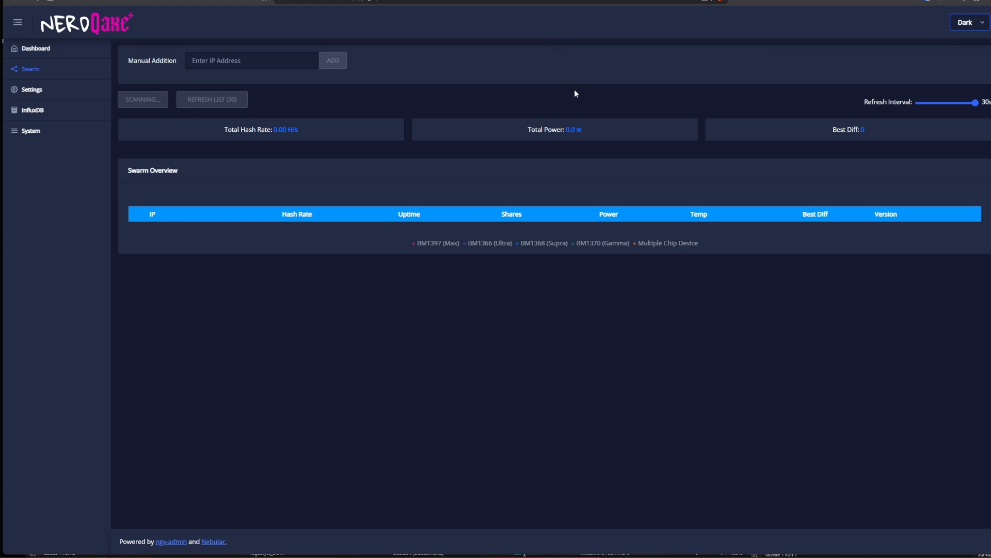
mouse_move(267, 152)
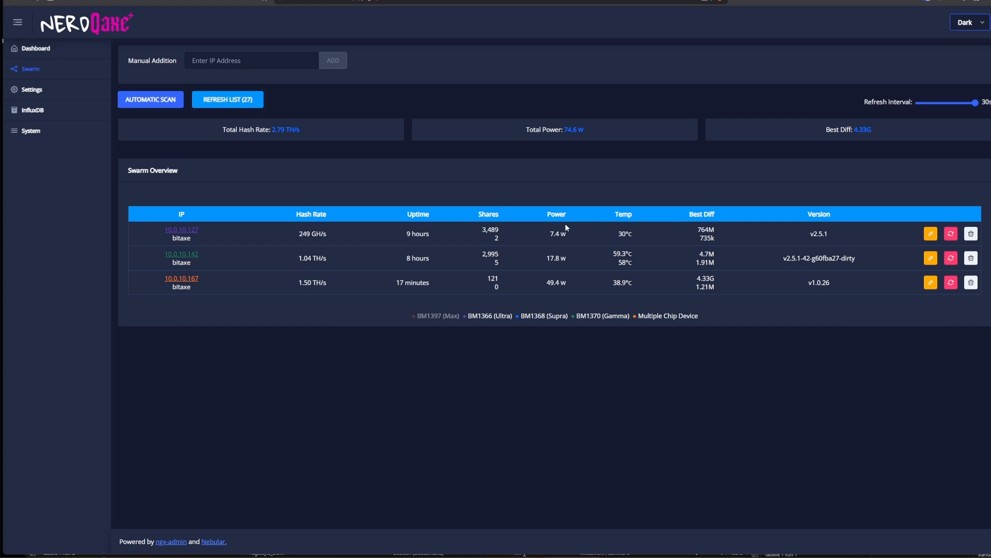
View miner 10.0.10.167's settings including Fallback Stratum Pool, close them, and go to Settings
click(930, 282)
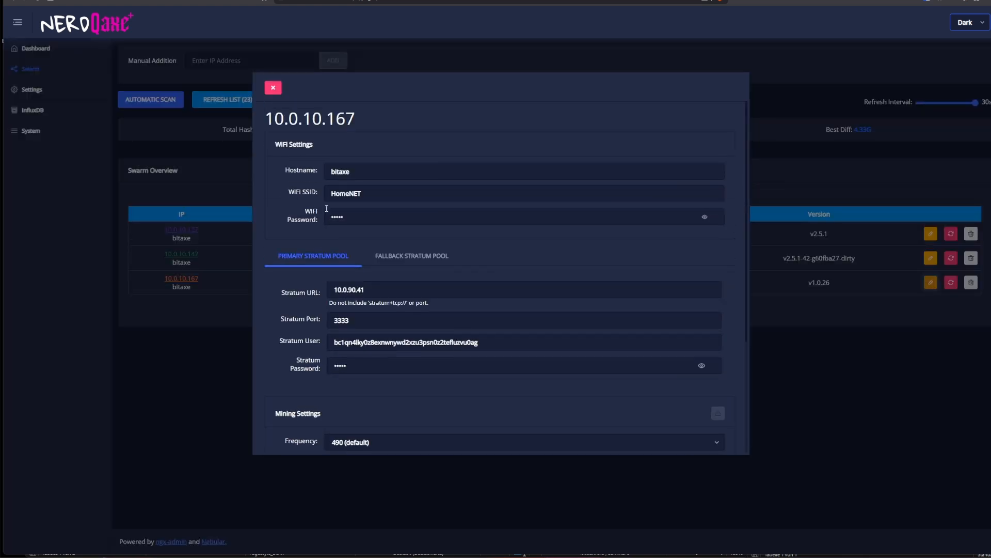
mouse_move(465, 208)
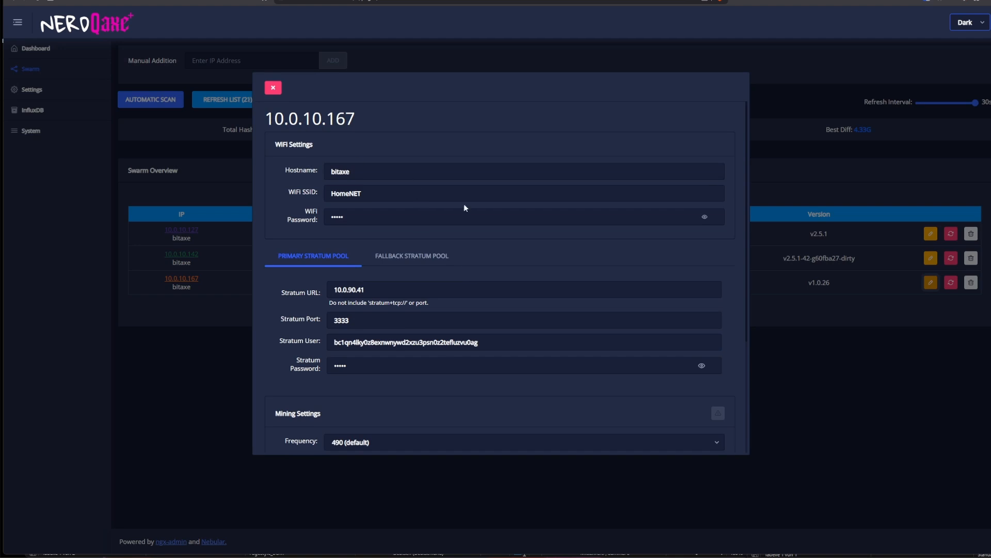
click(411, 255)
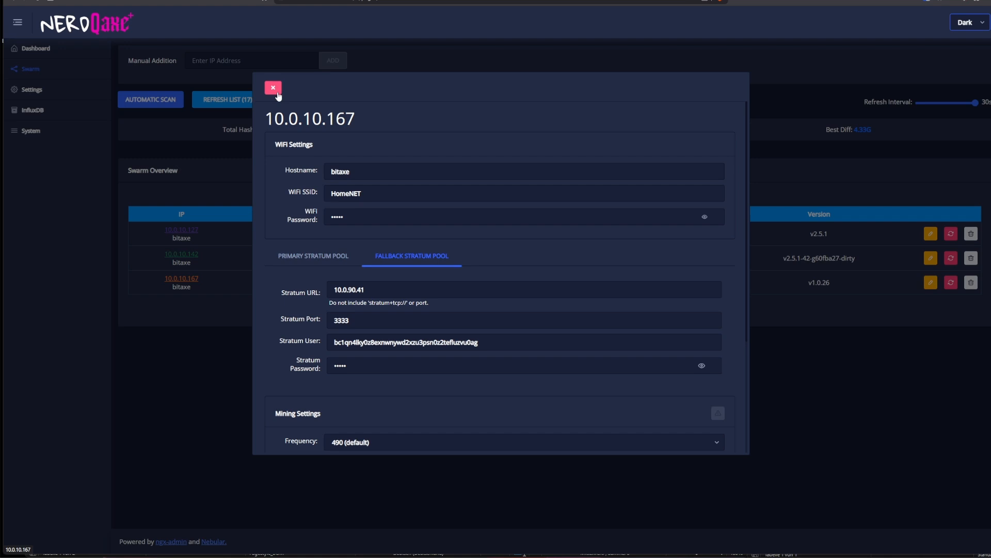
click(272, 87)
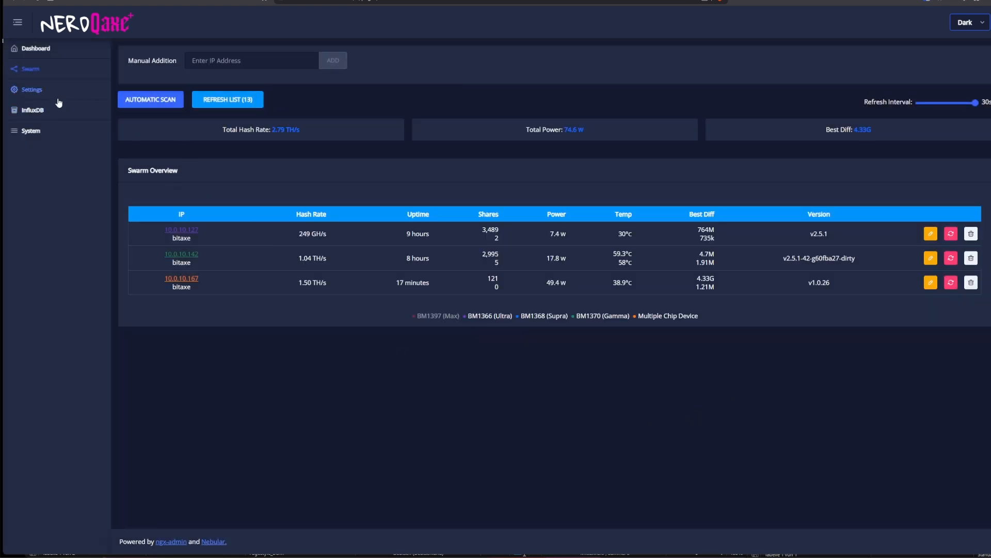
click(31, 89)
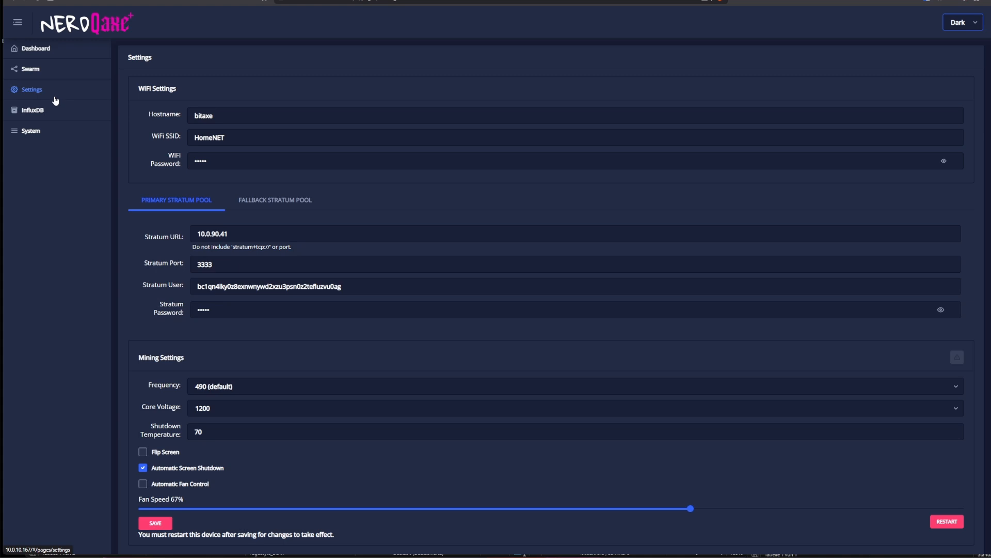
mouse_move(61, 102)
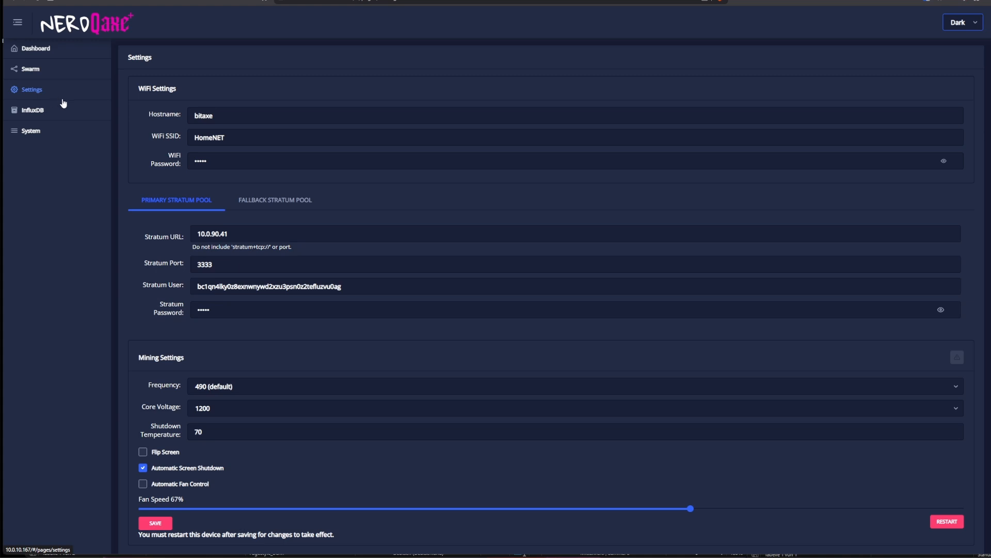
mouse_move(190, 100)
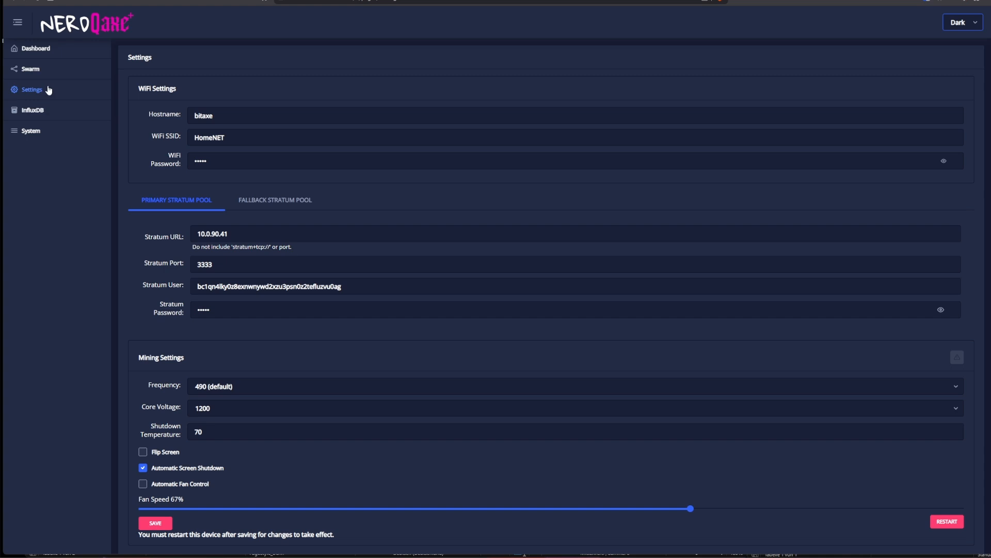
mouse_move(269, 83)
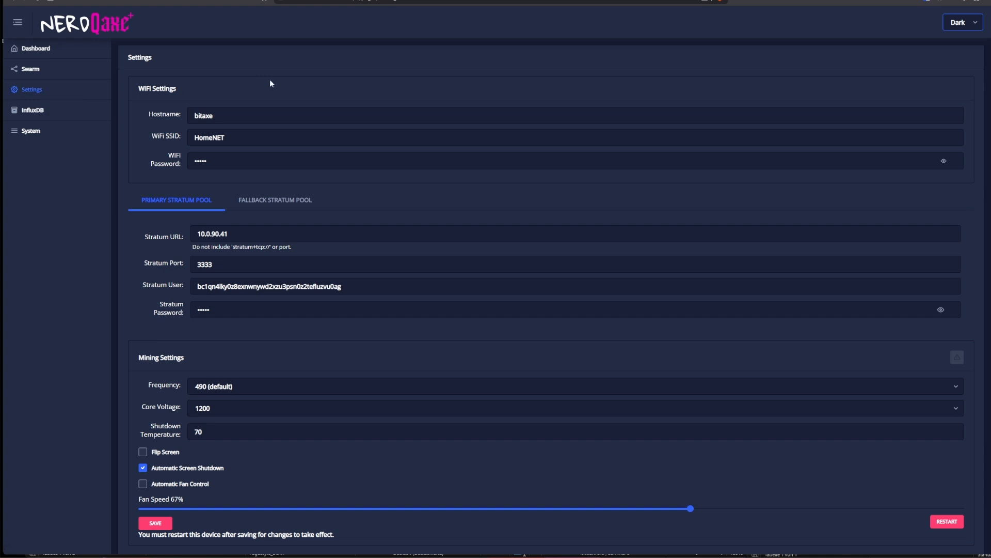
mouse_move(210, 234)
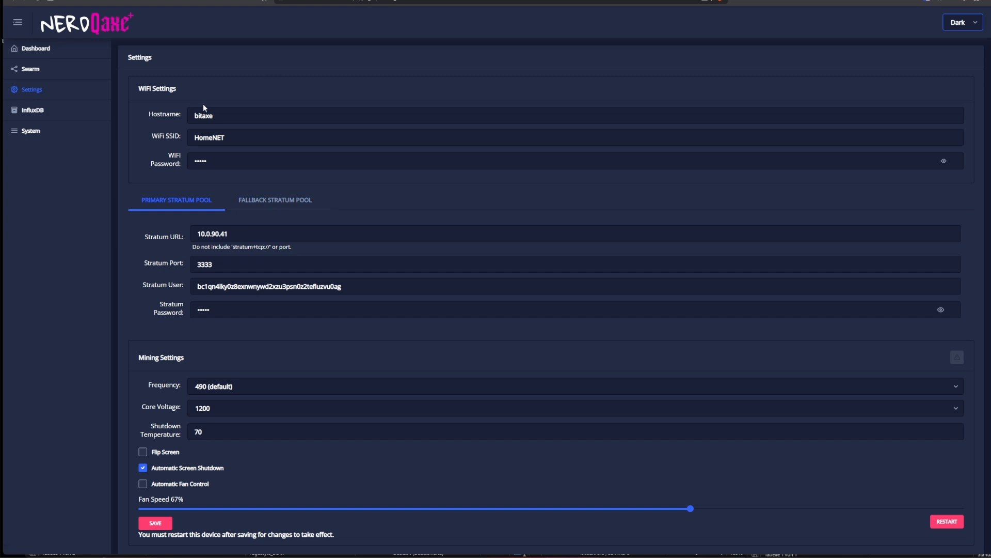
Stay on the Settings page showing WiFi, stratum pool and mining settings
click(242, 115)
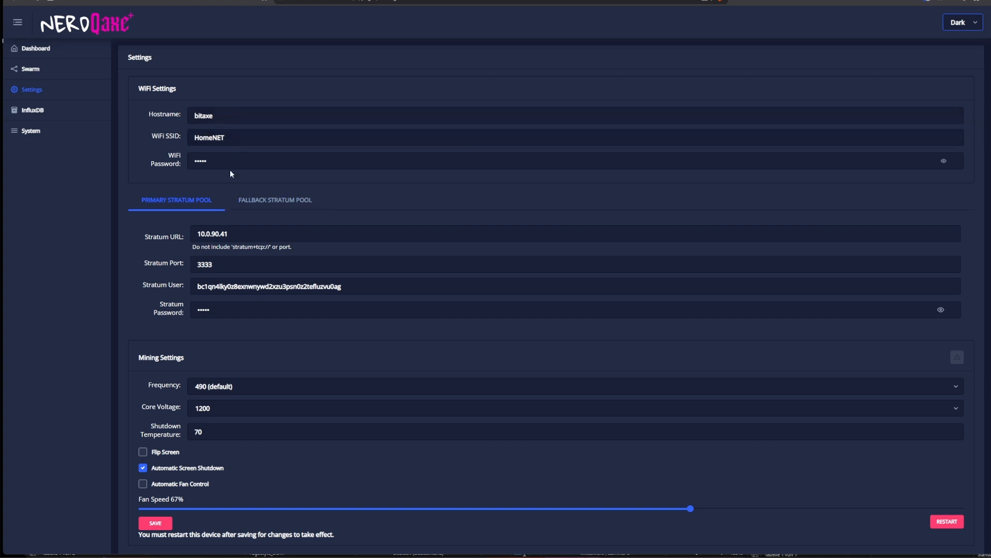
mouse_move(126, 265)
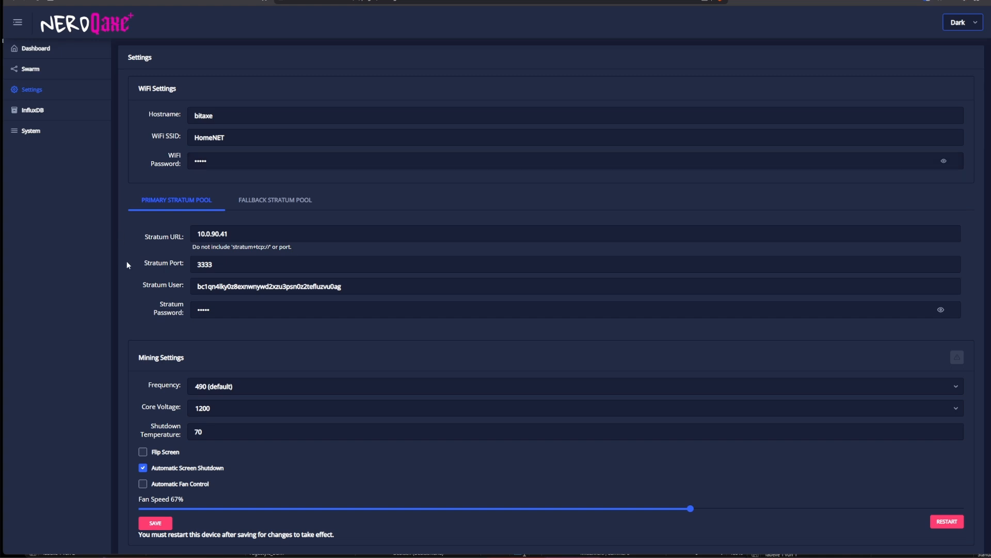
mouse_move(170, 307)
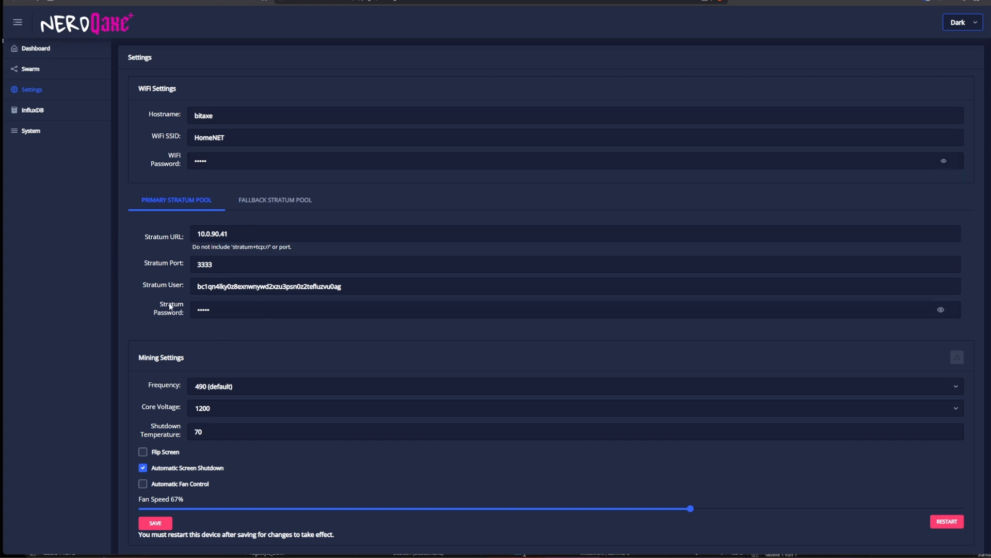
scroll(down, 3)
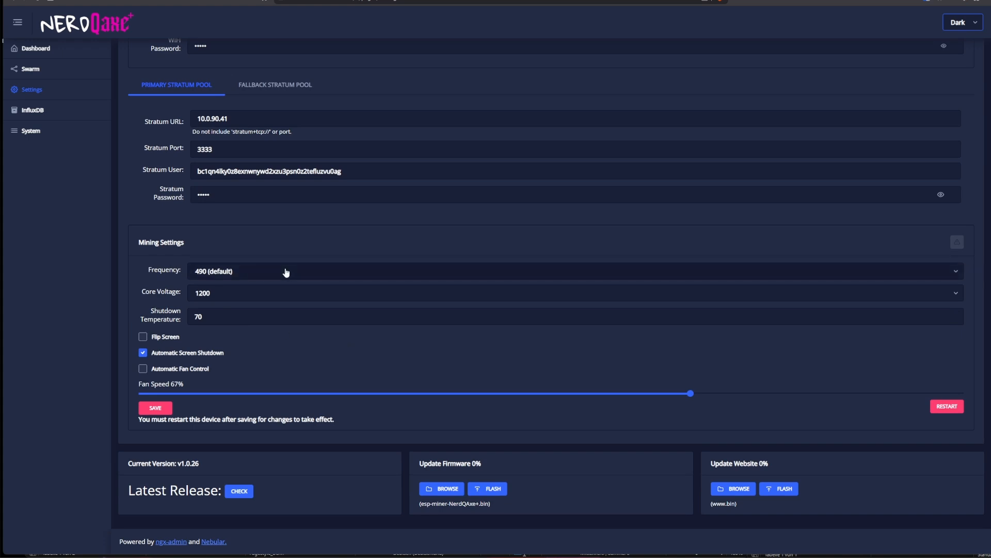
mouse_move(255, 298)
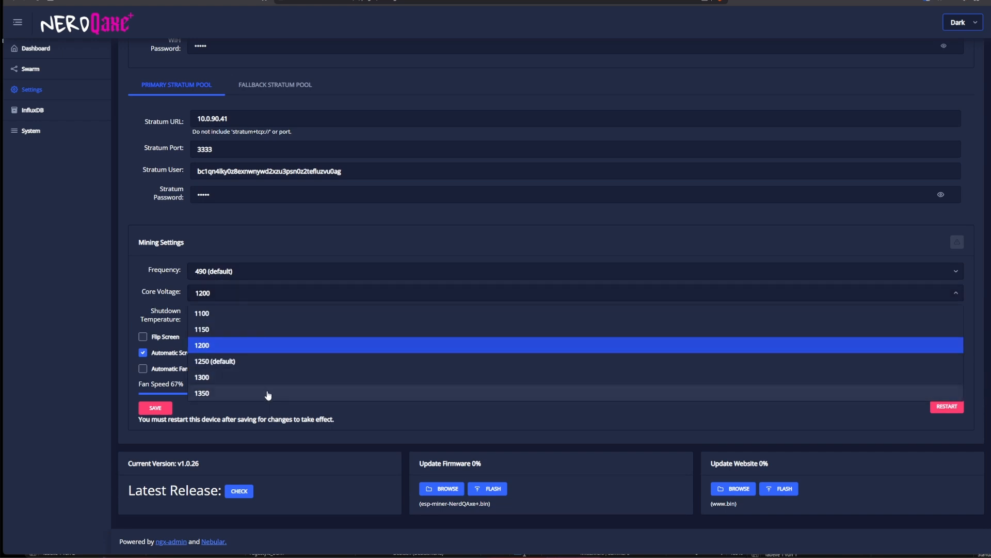
click(203, 345)
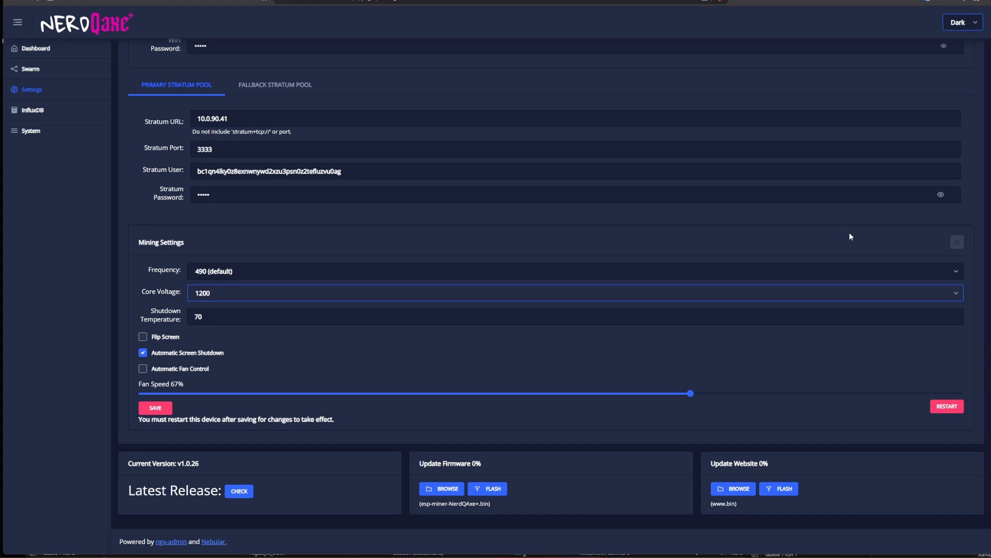
mouse_move(962, 244)
text(800)
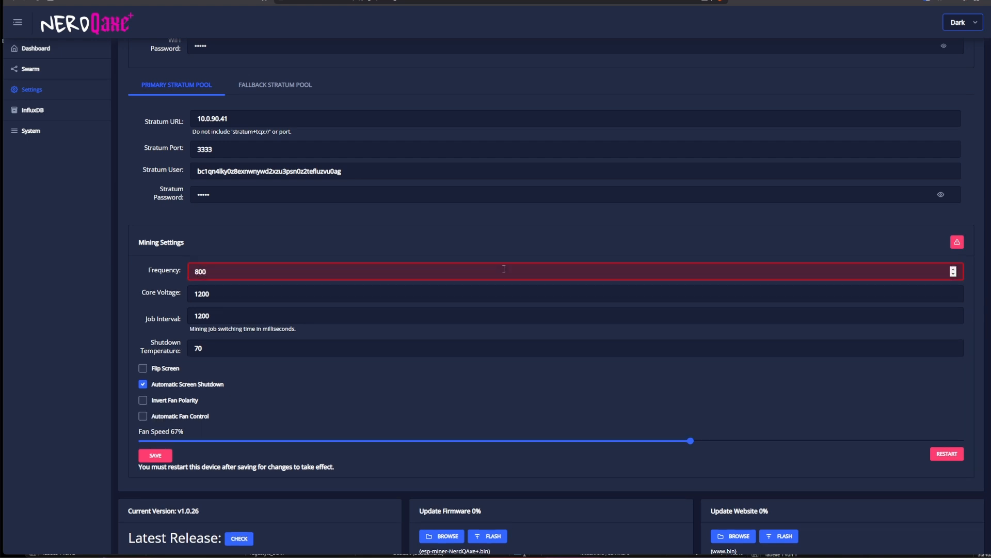
mouse_move(376, 335)
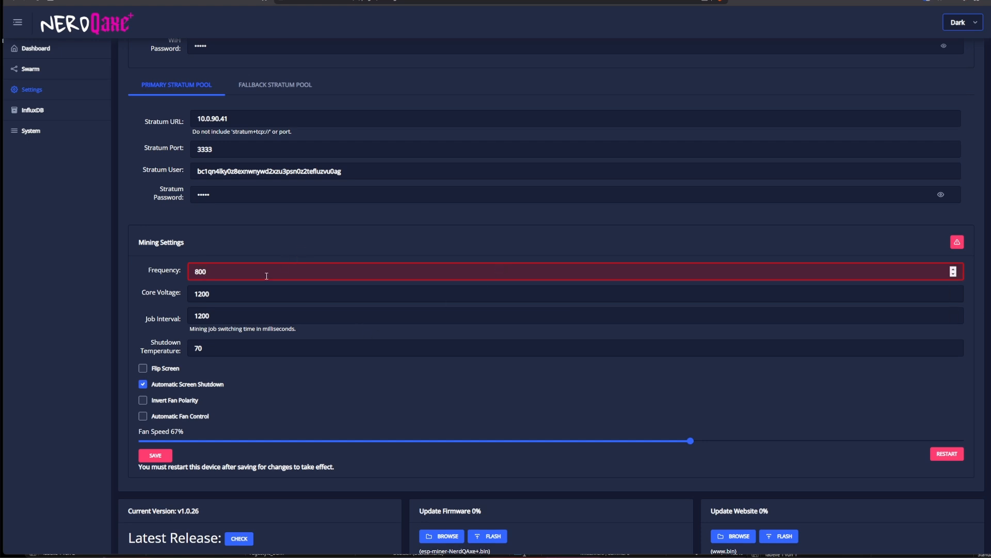
With the danger zone enabled, replace the mining Frequency value 490 with 575
text(600)
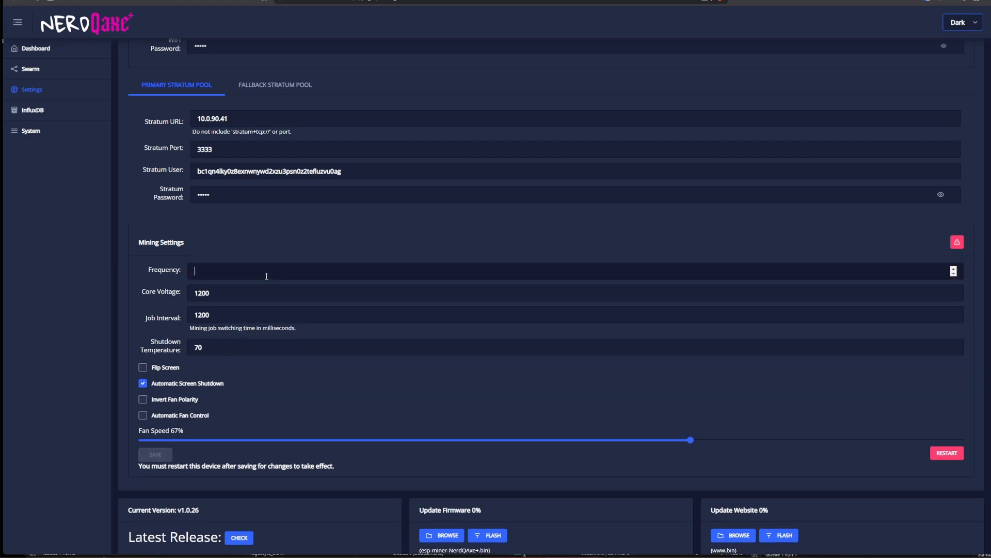
text(45)
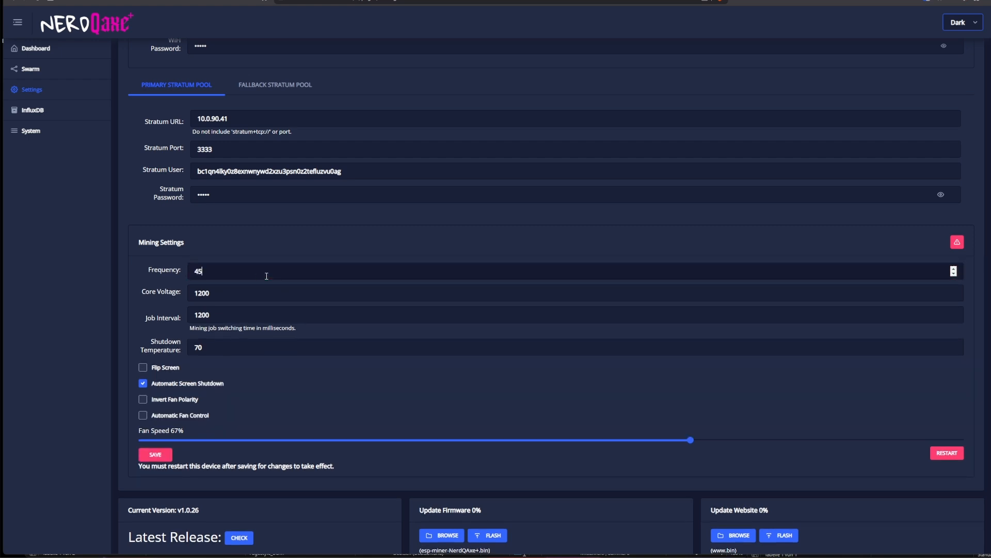
text(0)
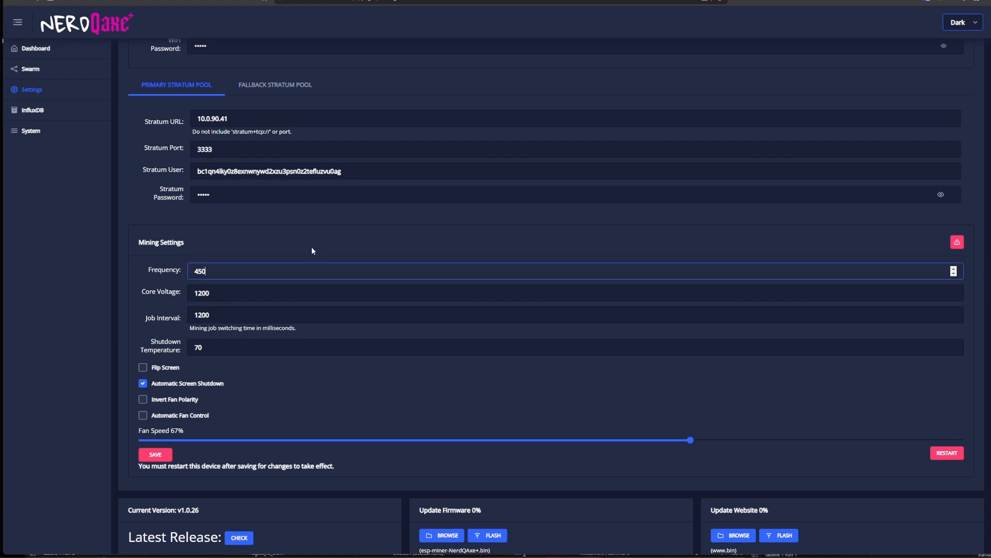
mouse_move(956, 242)
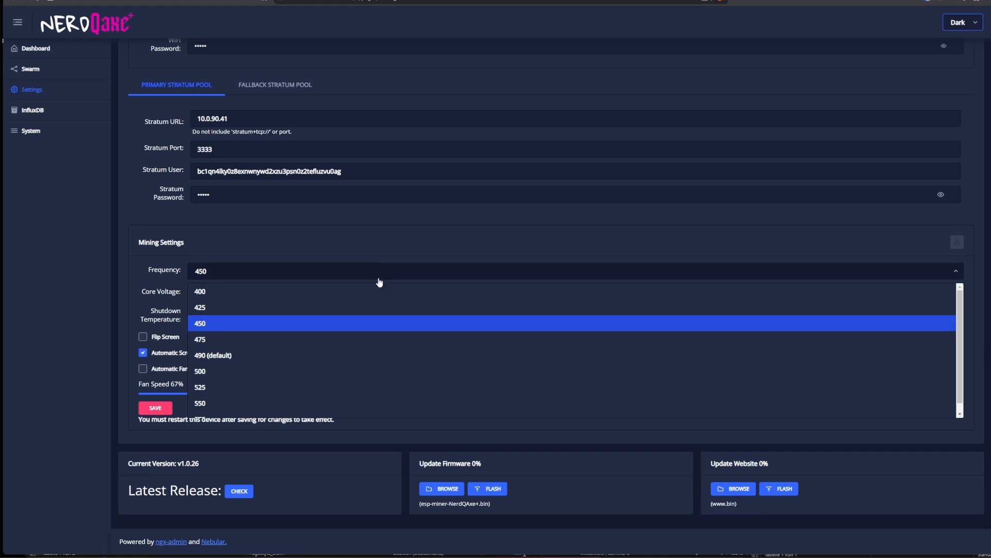
scroll(down, 3)
text(6)
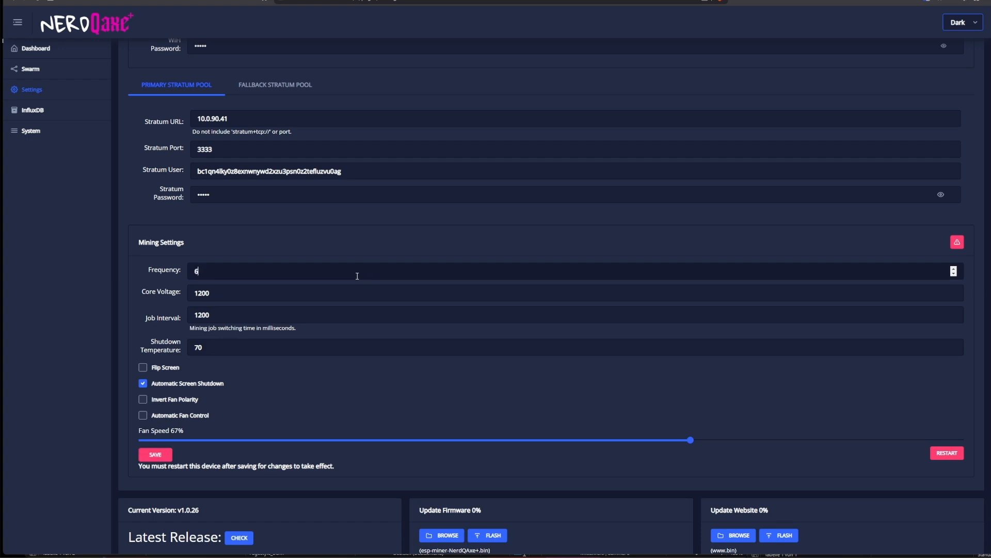
text(00)
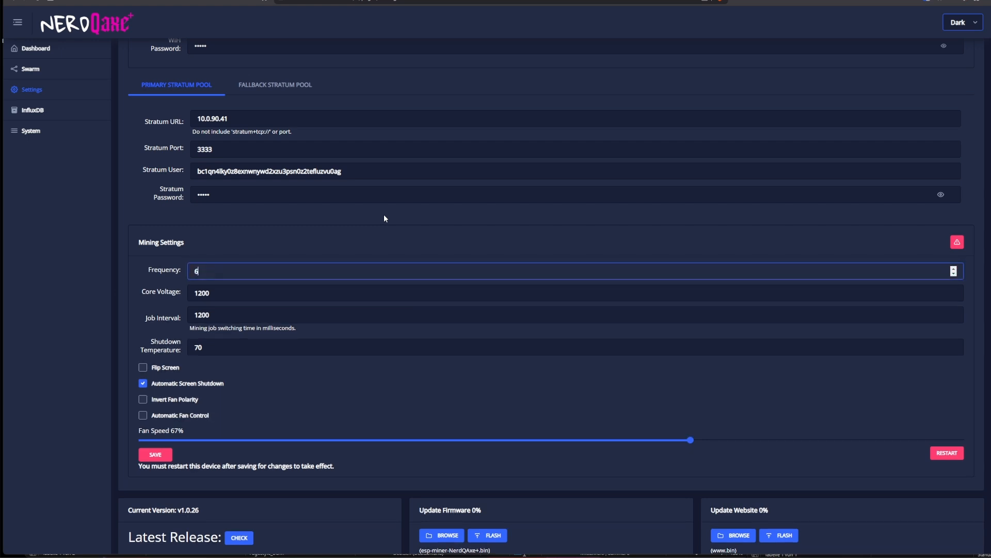
text(575)
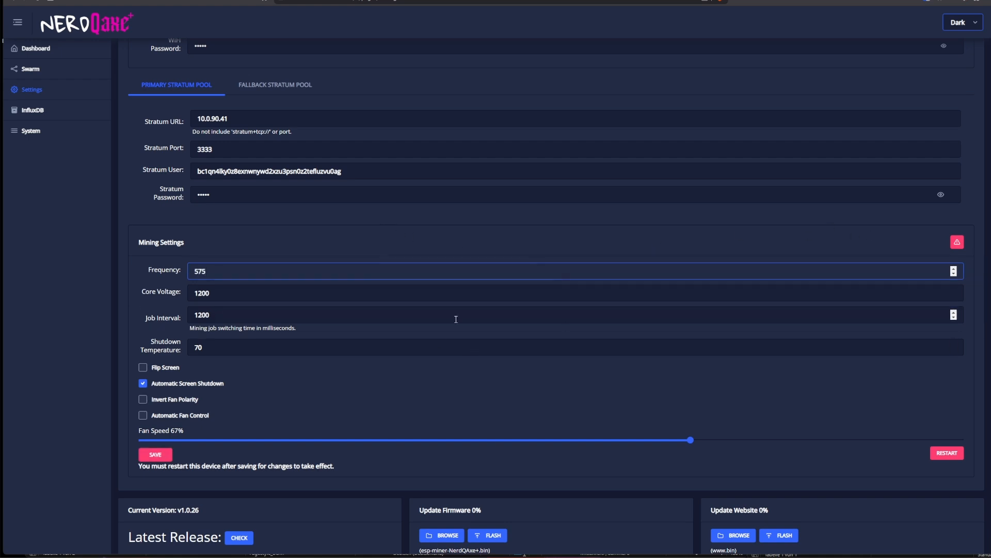
mouse_move(675, 245)
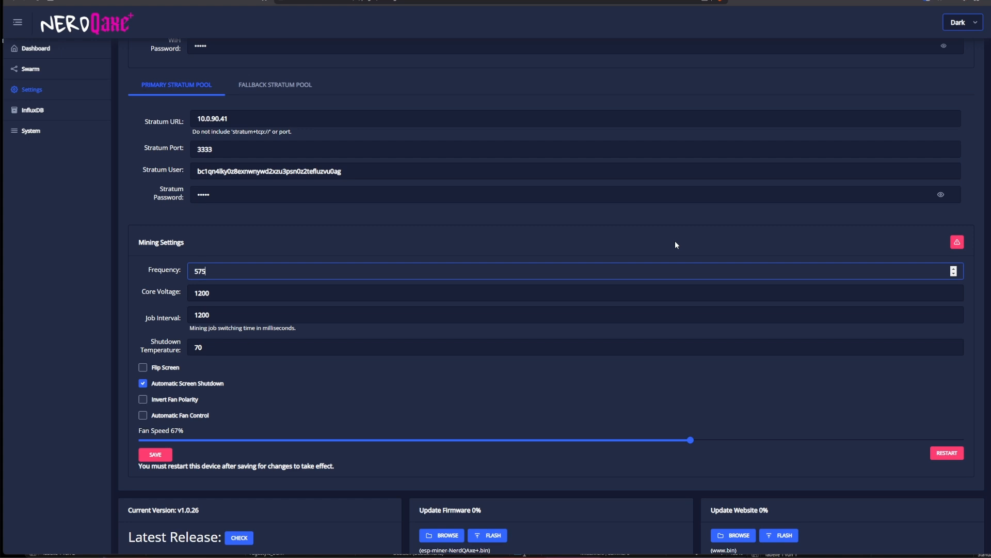
mouse_move(668, 242)
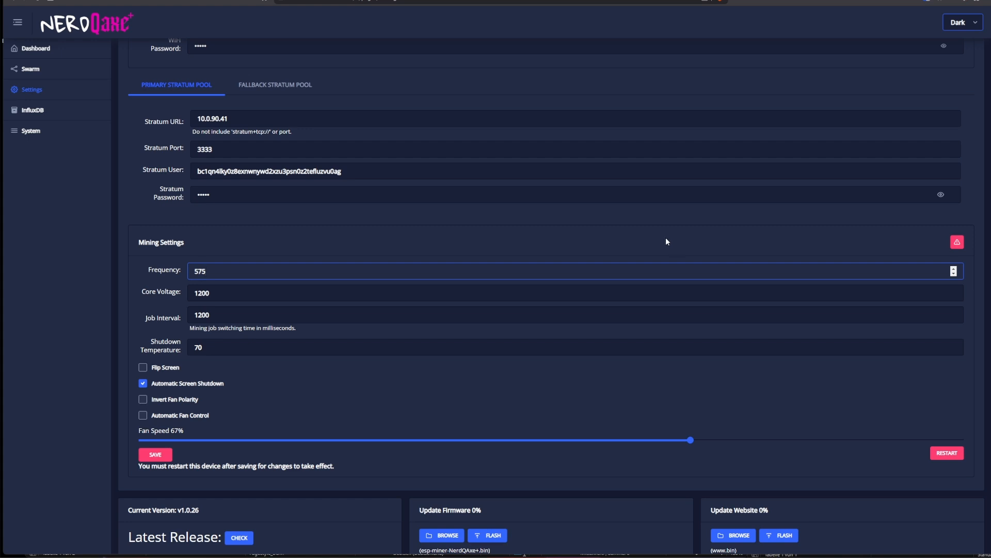
mouse_move(843, 232)
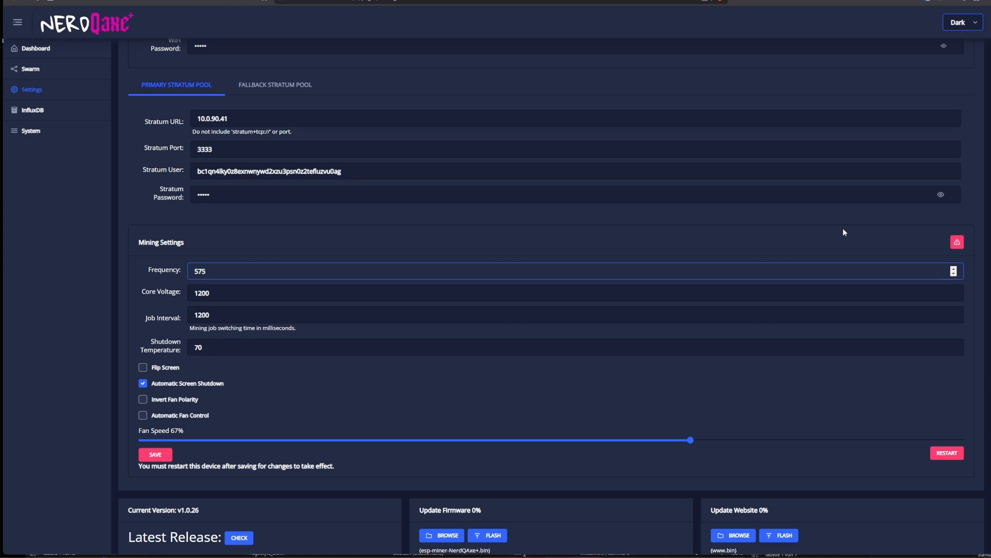
mouse_move(956, 241)
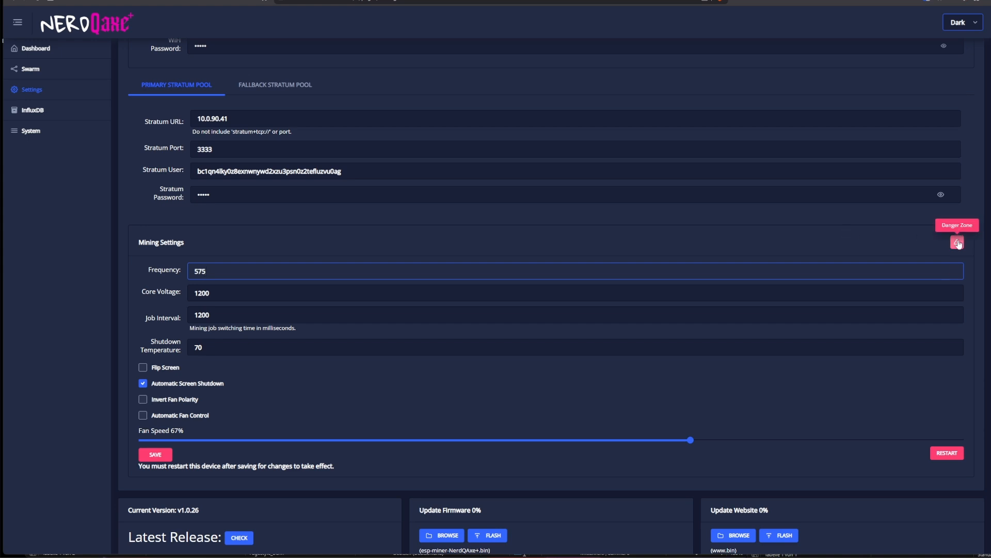
click(957, 242)
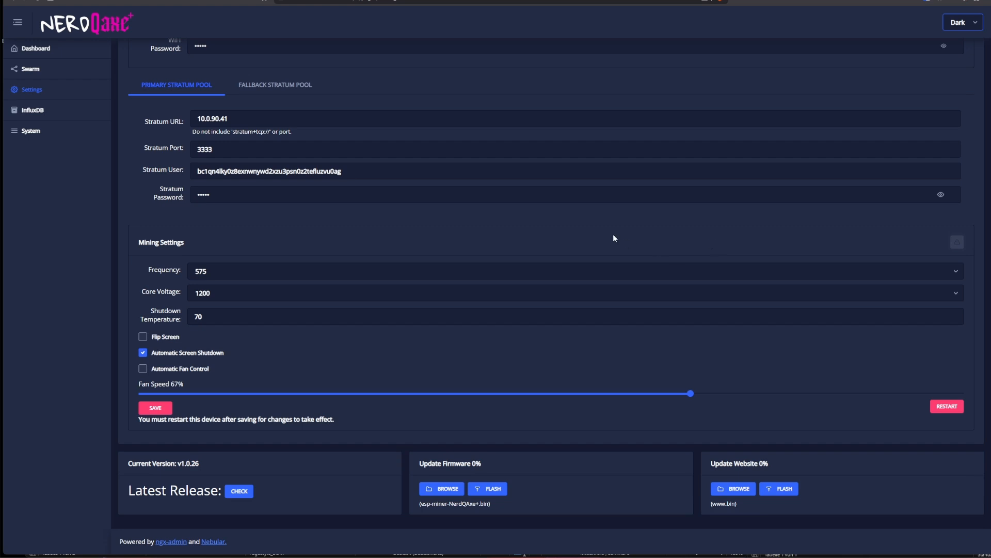
mouse_move(319, 363)
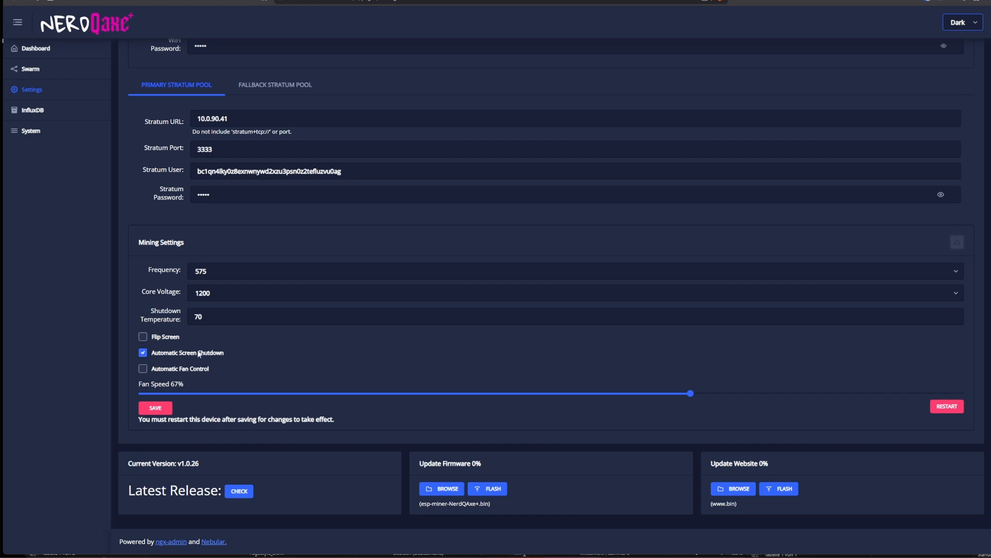
mouse_move(254, 357)
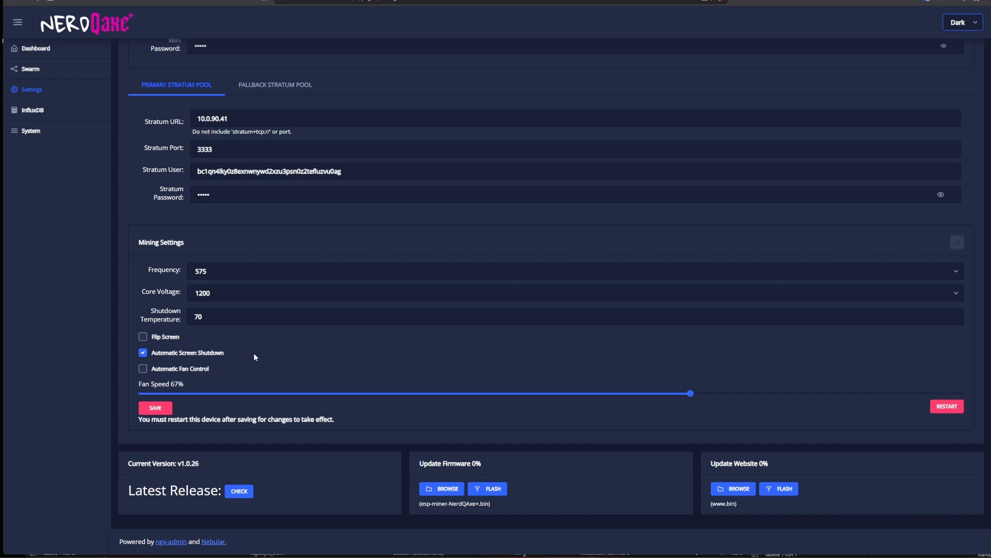
mouse_move(247, 373)
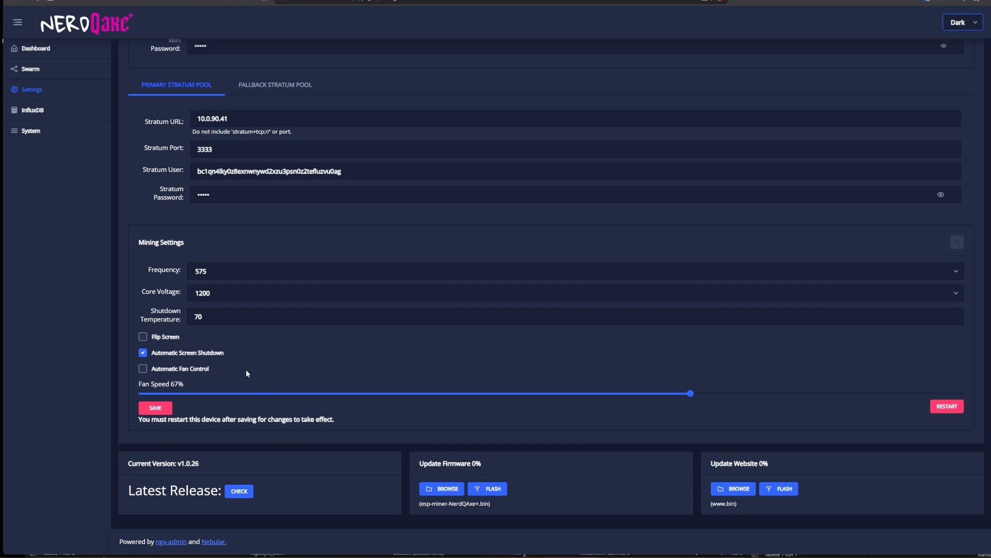
mouse_move(484, 379)
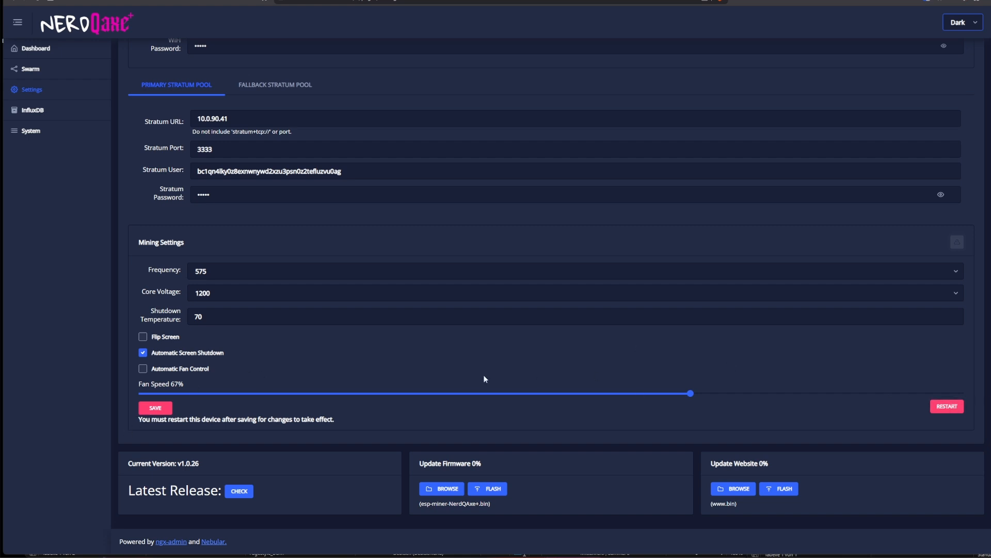
Check the latest firmware release, showing v1.0.26 with download links, and view the Update Firmware controls
click(239, 490)
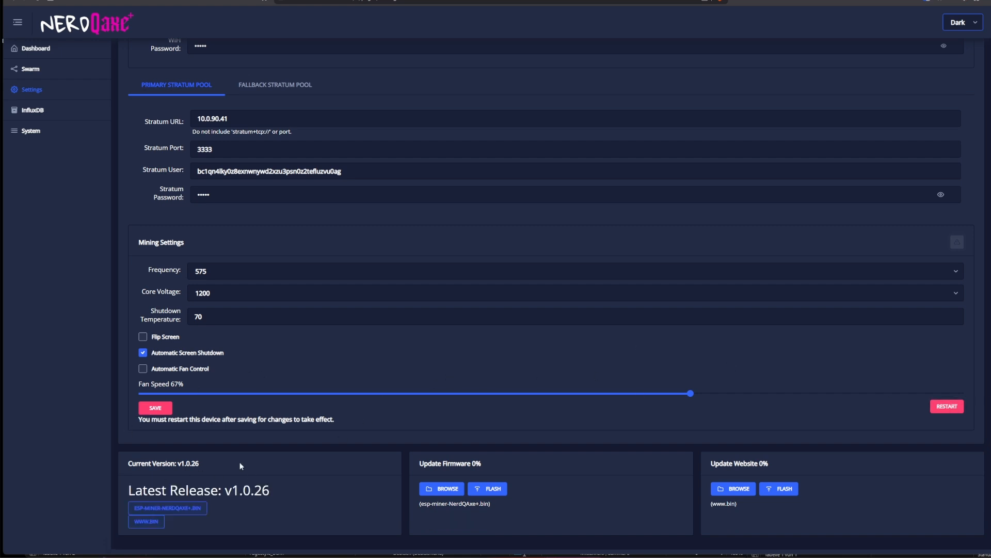
scroll(down, 3)
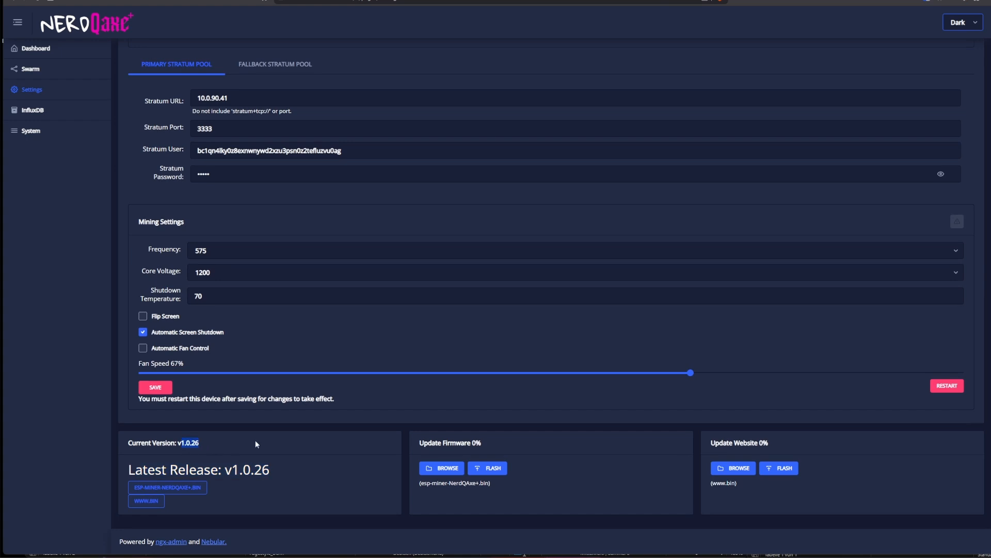
mouse_move(375, 447)
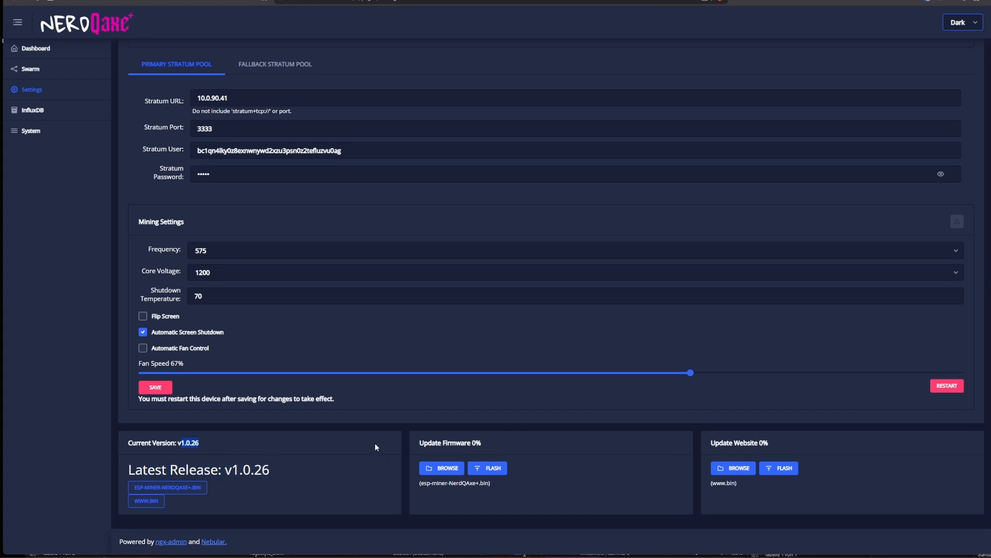
mouse_move(516, 449)
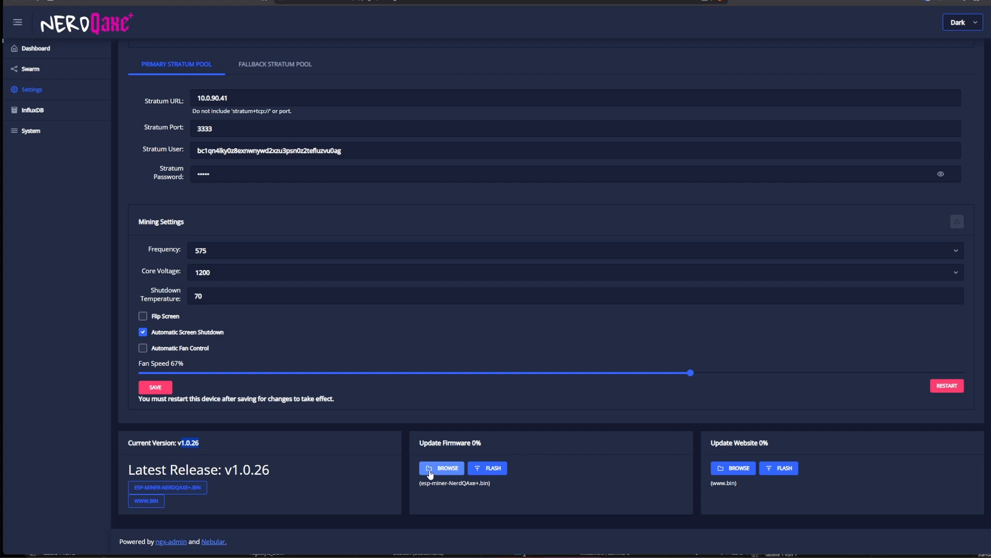
mouse_move(481, 493)
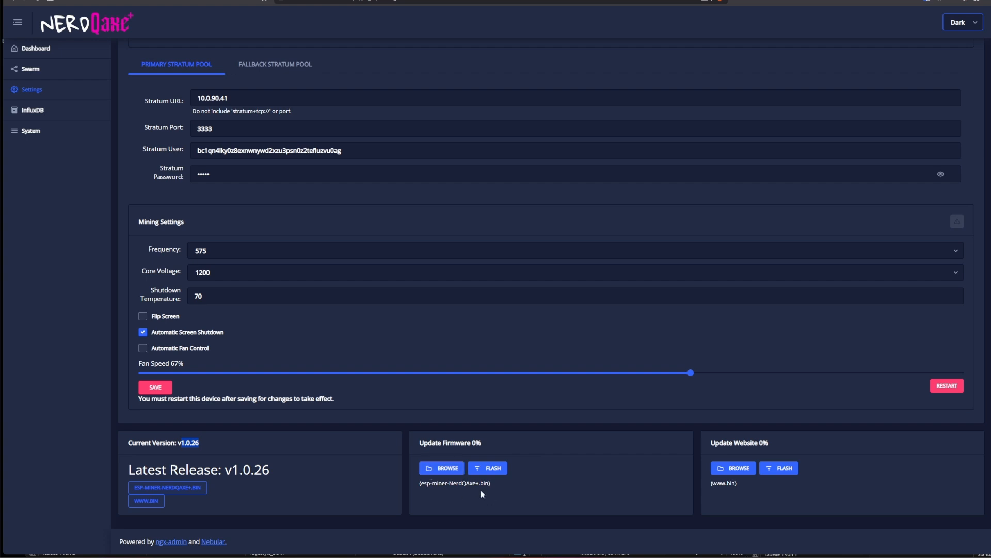
mouse_move(547, 494)
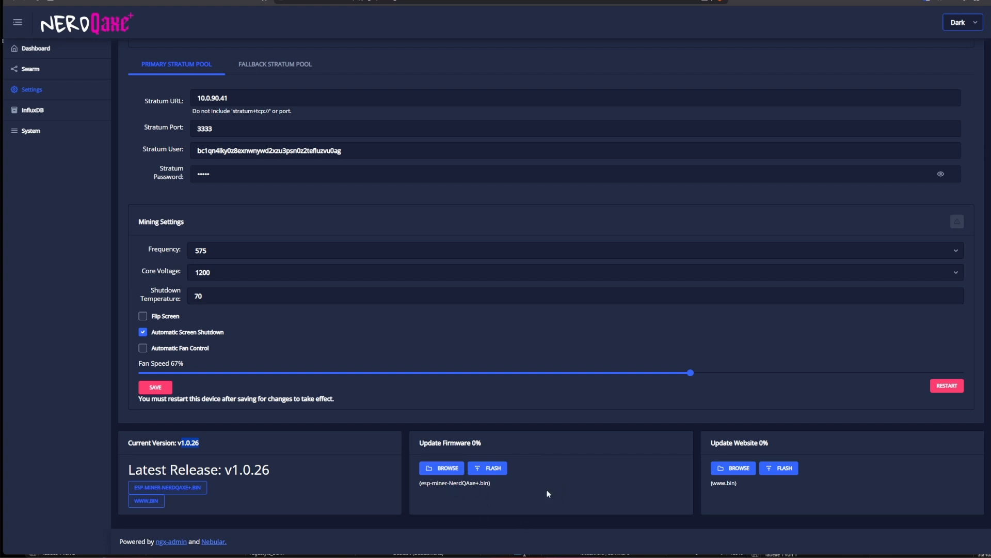
mouse_move(494, 467)
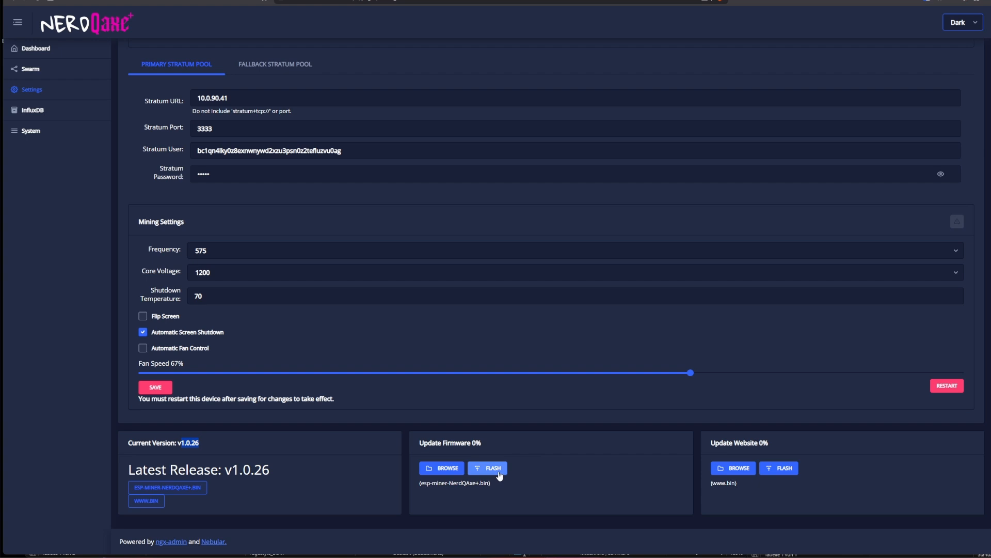
mouse_move(606, 486)
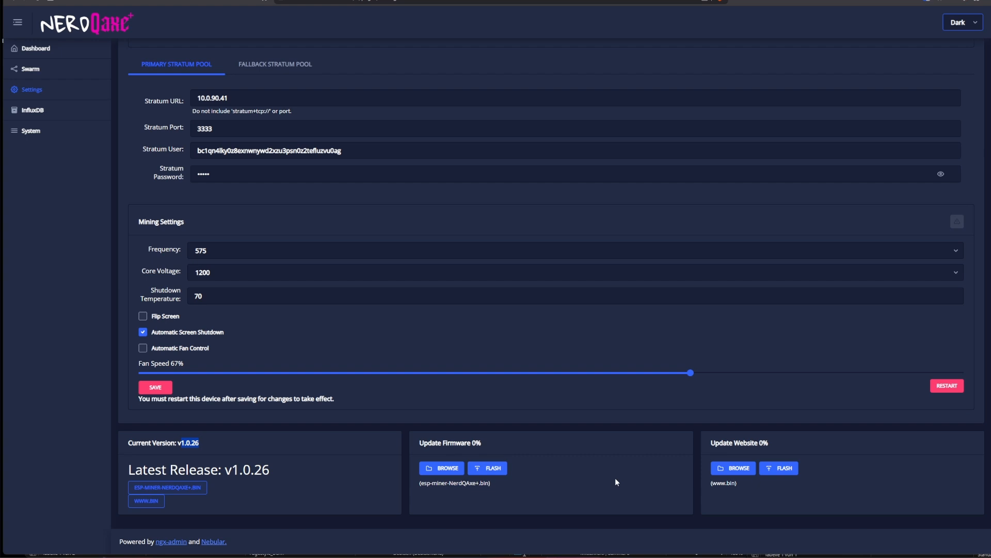
mouse_move(333, 308)
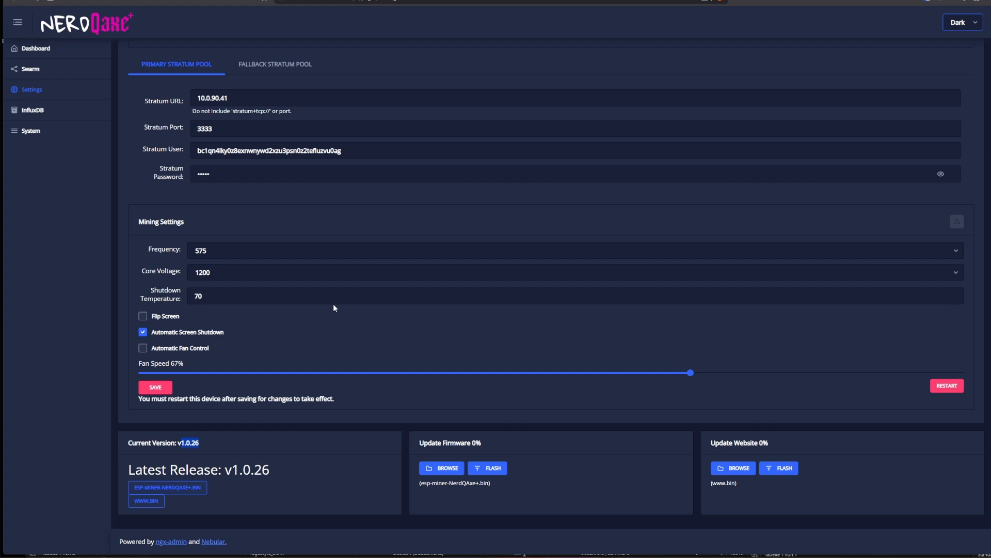
View the InfluxDB settings: export disabled, bucket and org nerdqaxeplus, prefix mainnet_stats
click(32, 111)
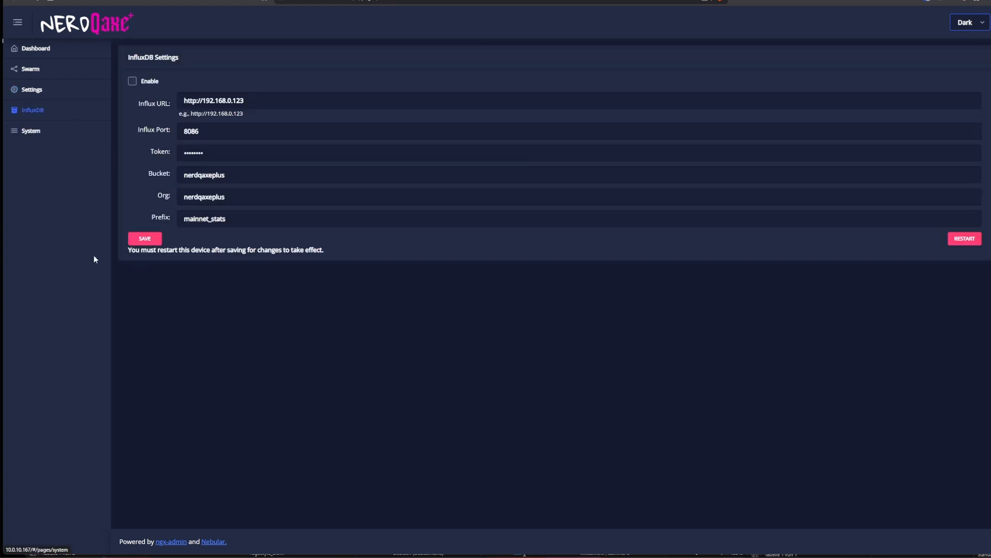
mouse_move(108, 257)
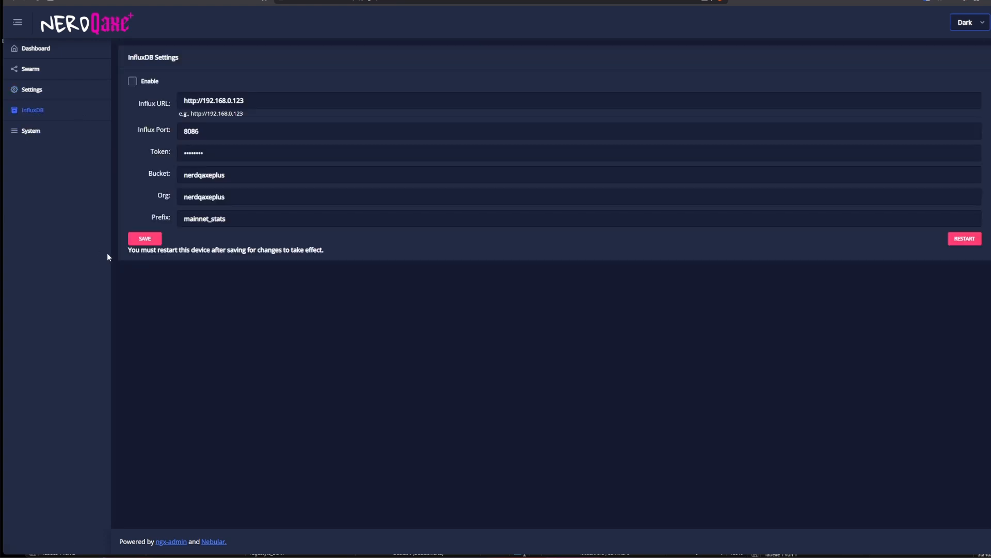
mouse_move(155, 321)
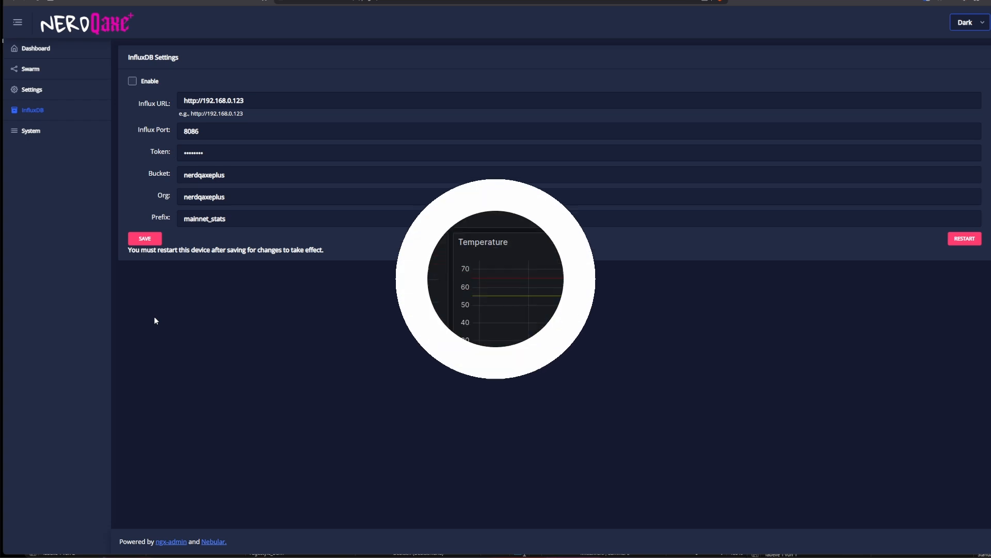
click(36, 49)
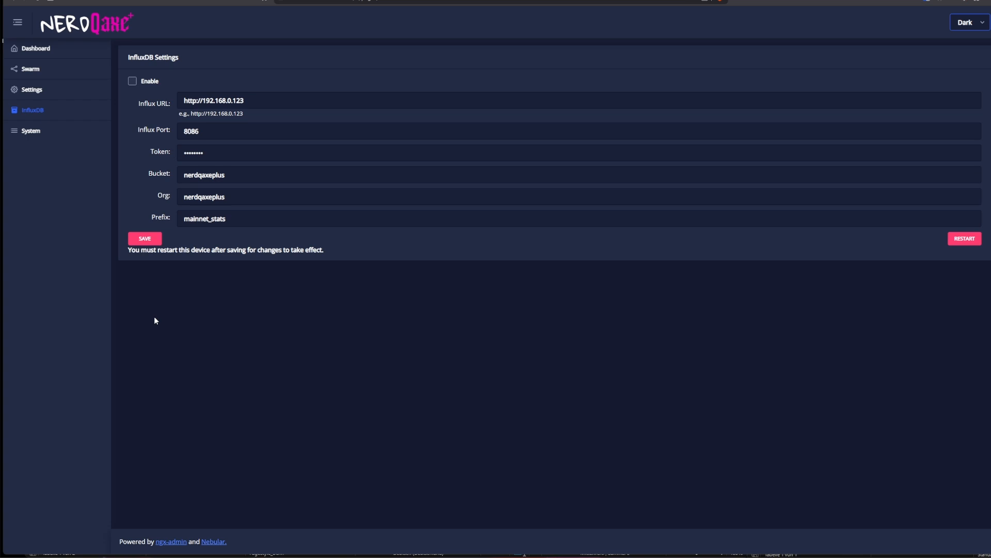
mouse_move(140, 197)
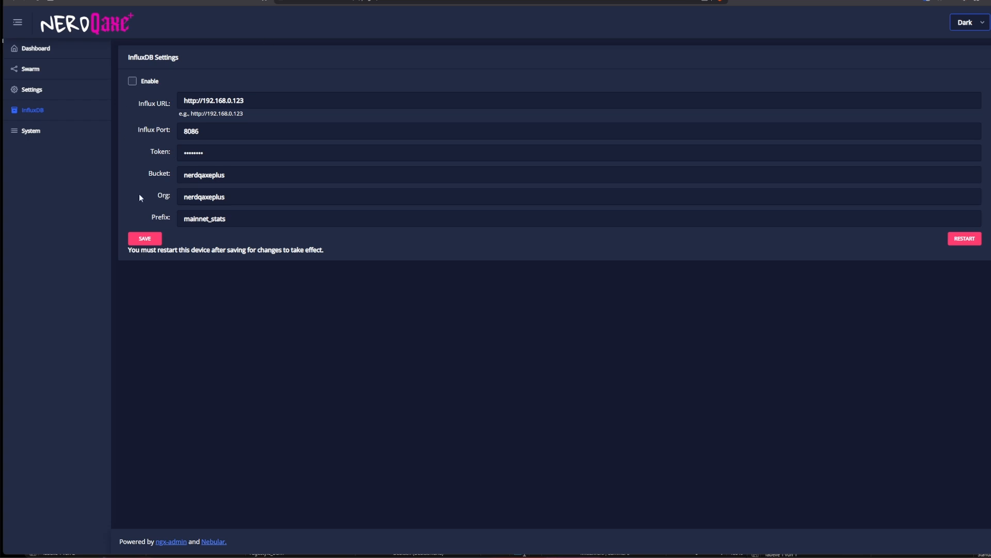
View the System overview (BM1368, v1.0.26, WiFi connected), show the realtime logs, then hide them
click(30, 130)
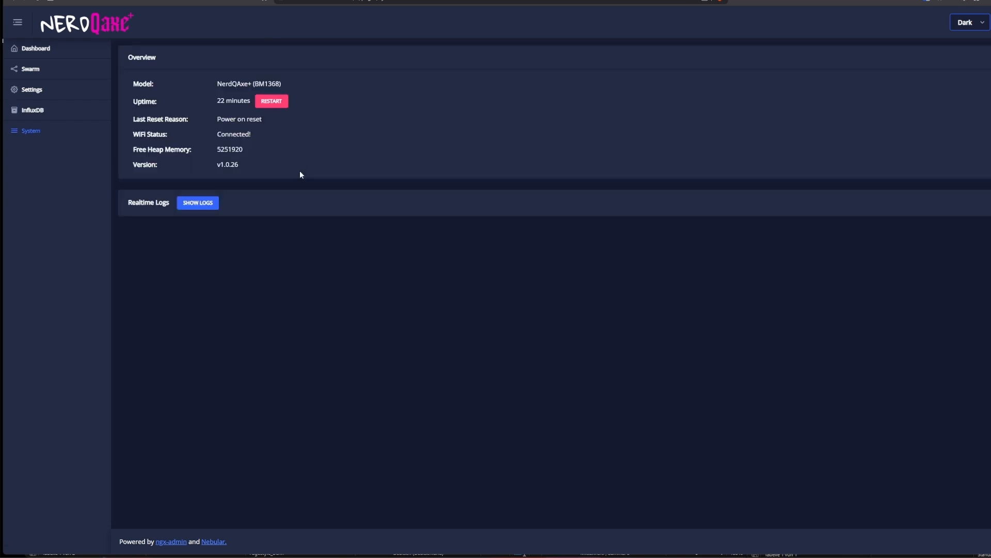
mouse_move(275, 85)
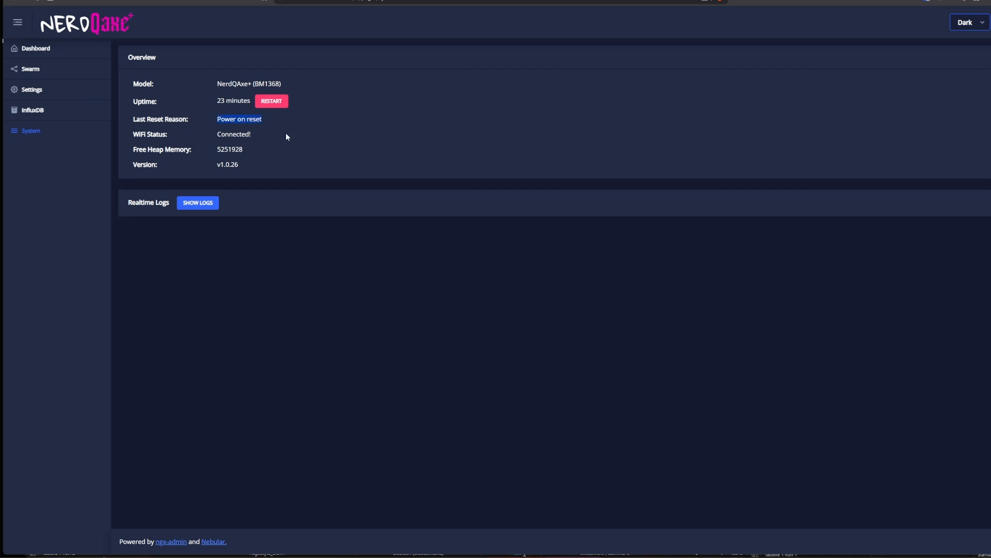
mouse_move(347, 214)
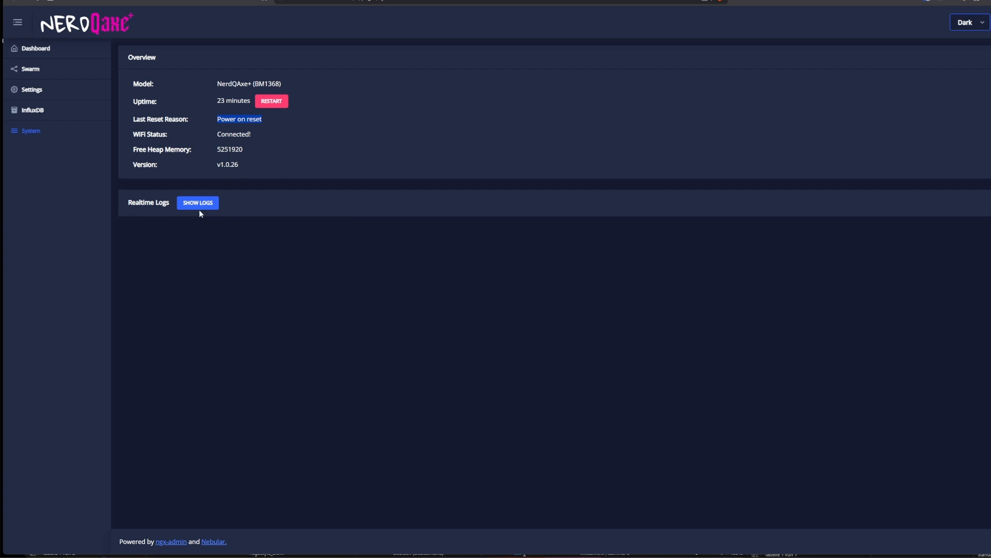
click(197, 203)
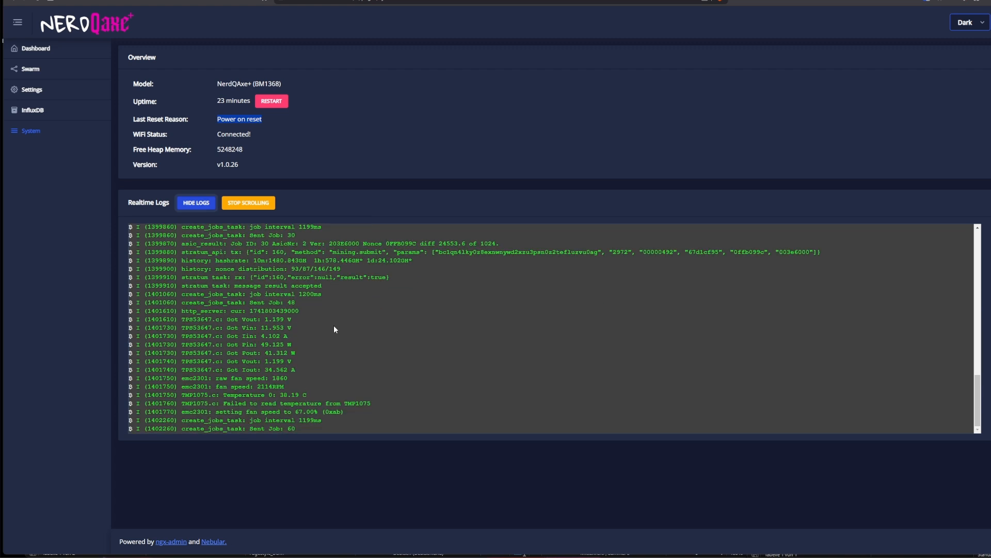
click(195, 202)
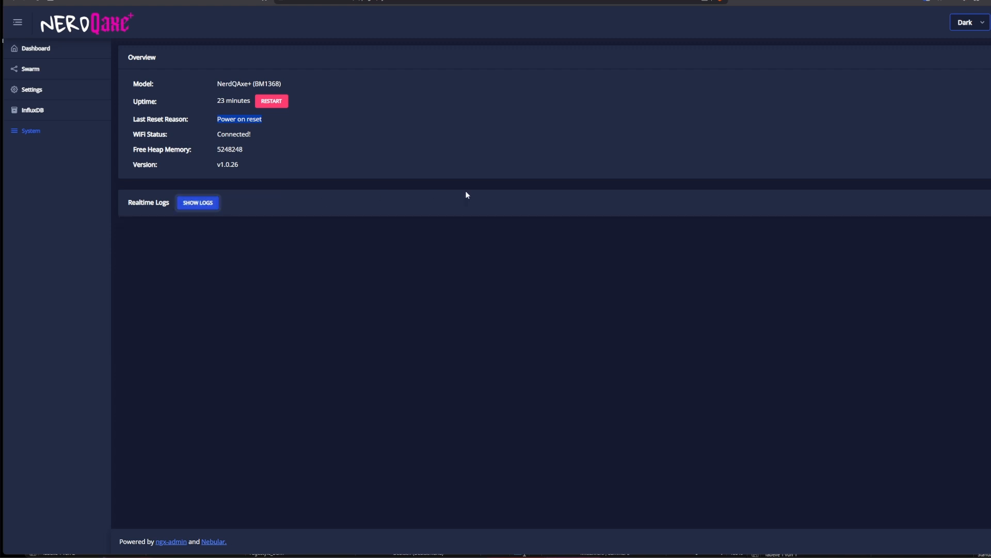